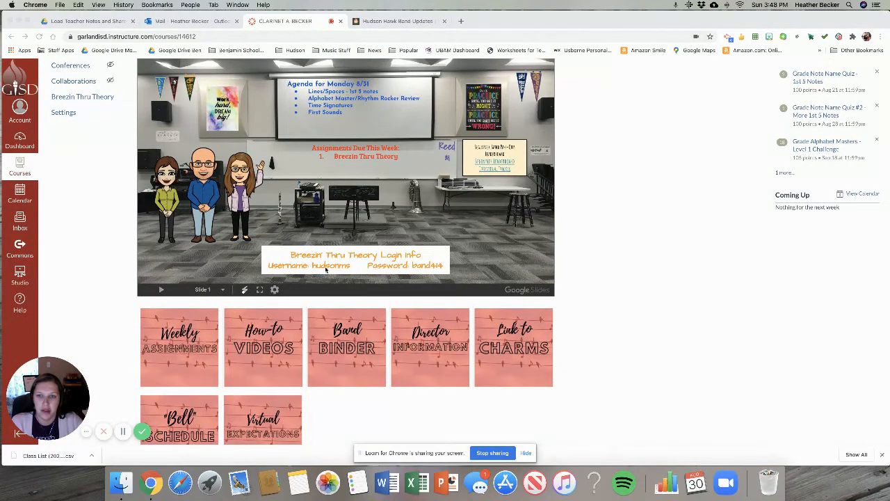
mouse_move(378, 265)
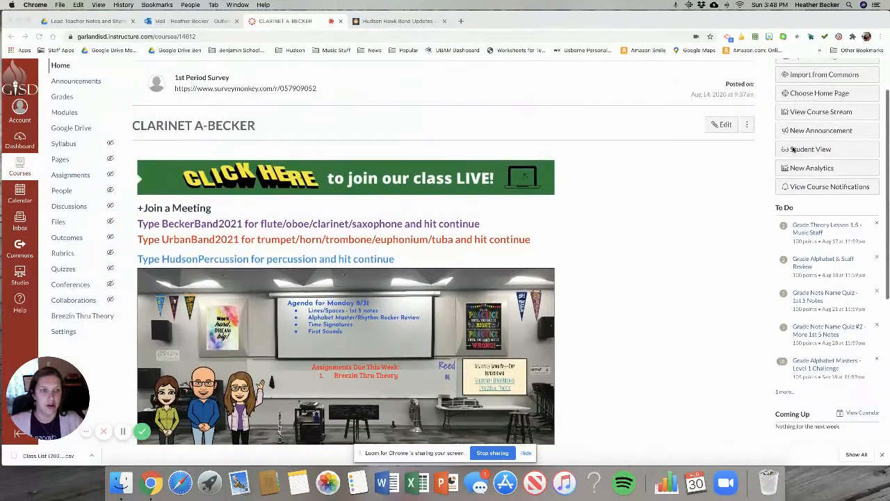
Switch the clarinet course to Student View and go to its Breezin Thru Theory page
left_click(809, 149)
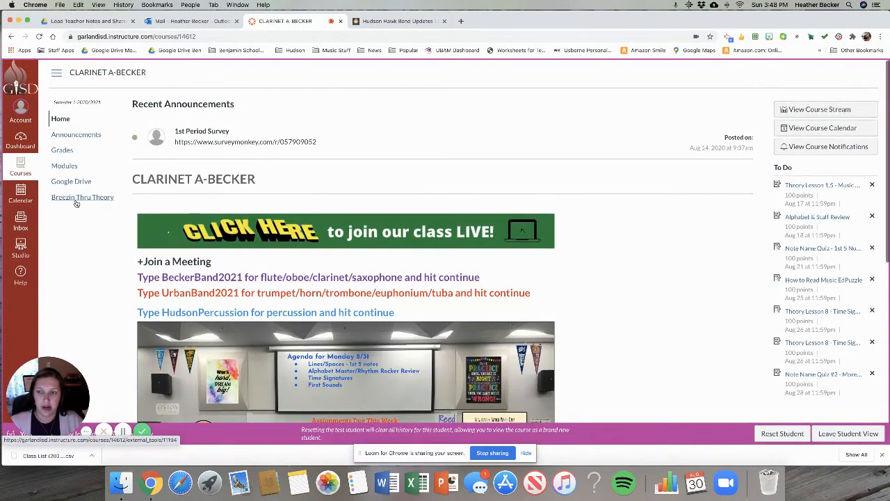
left_click(82, 197)
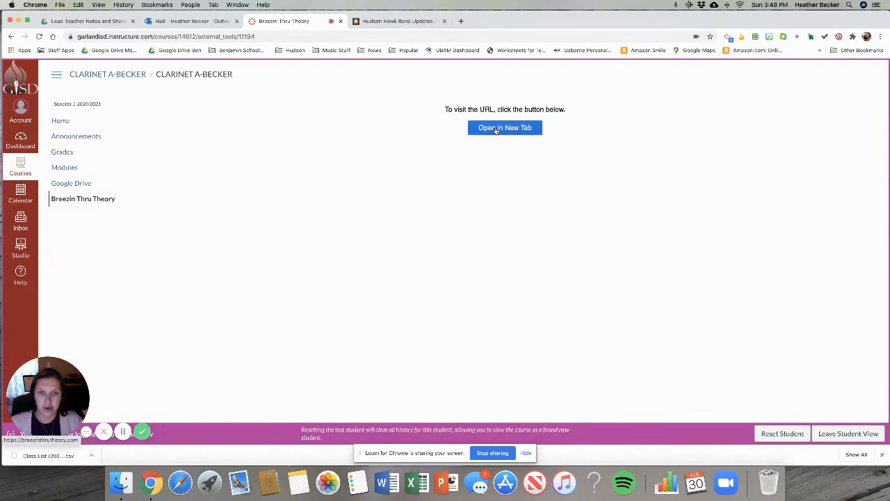
left_click(505, 128)
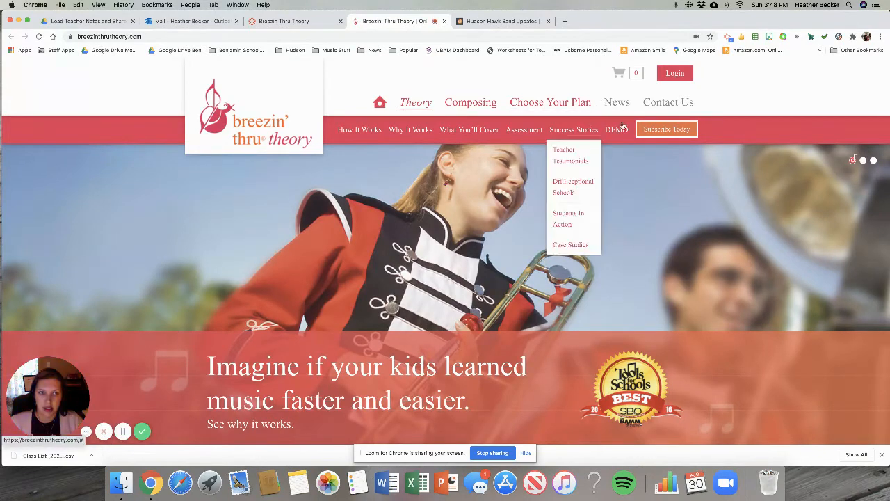
left_click(674, 72)
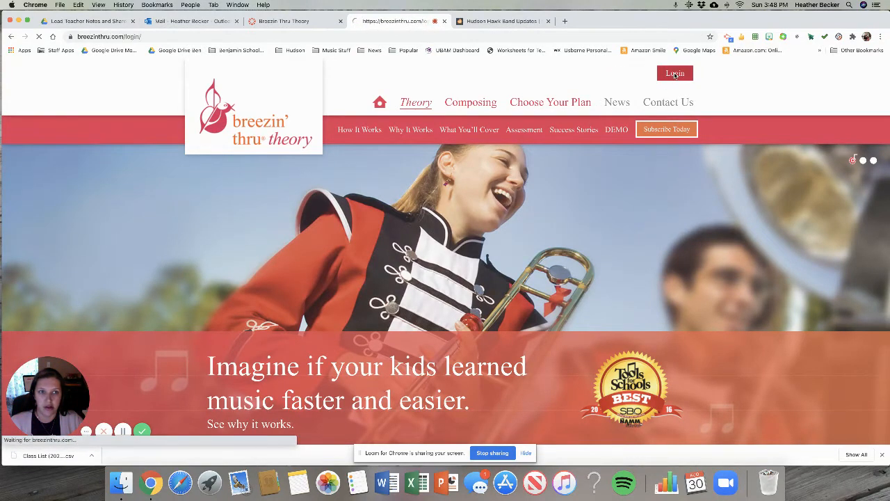
left_click(673, 73)
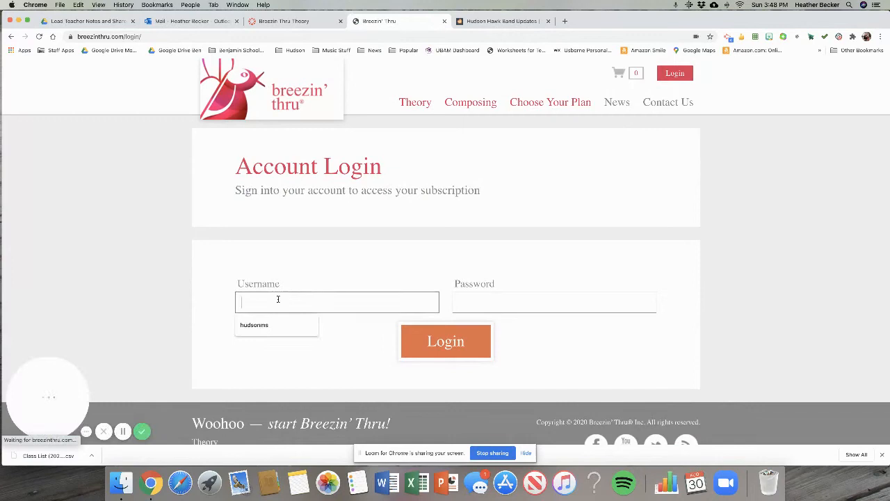
type("hudsonms")
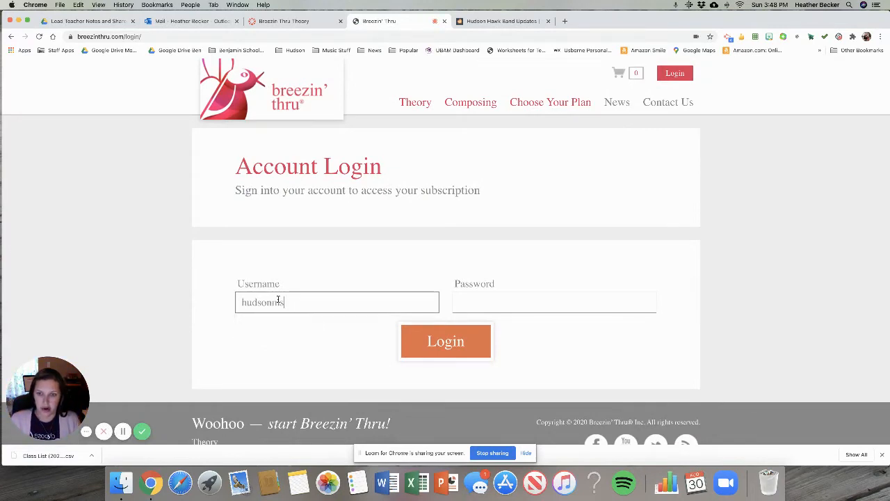
left_click(553, 302)
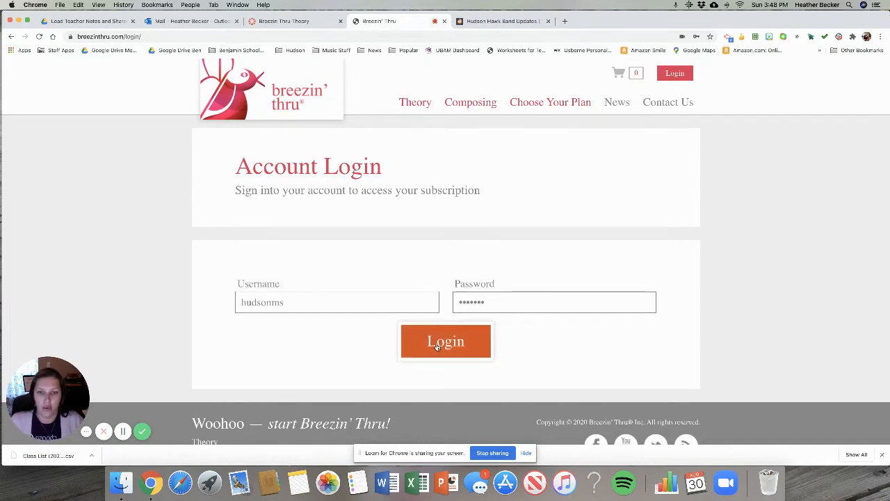
Submit the account login and sign in as the student with the Beginner Band class selected
left_click(445, 341)
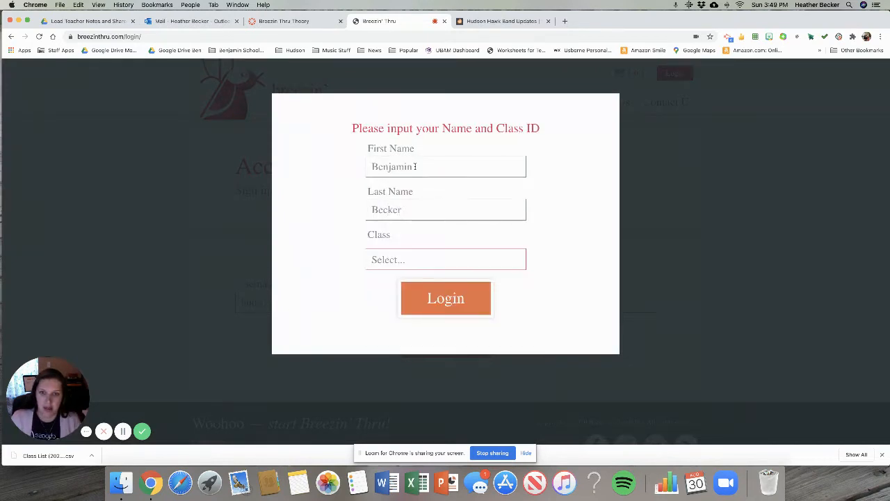
left_click(445, 259)
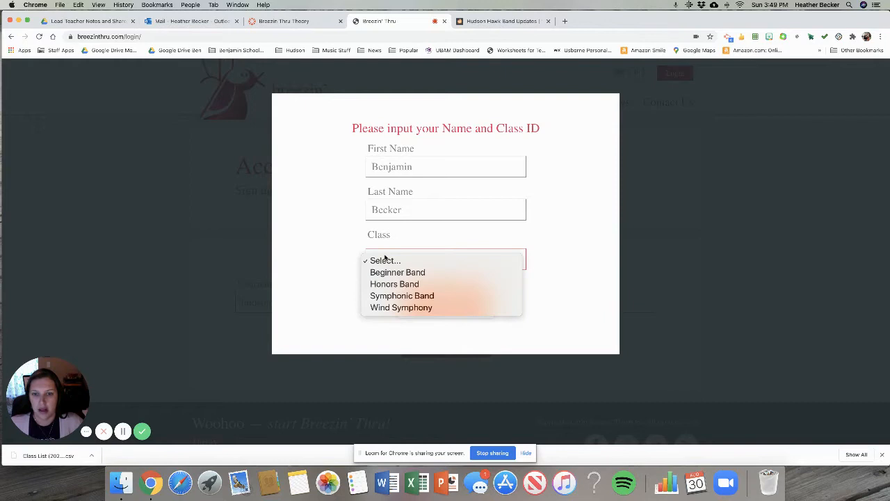
mouse_move(398, 271)
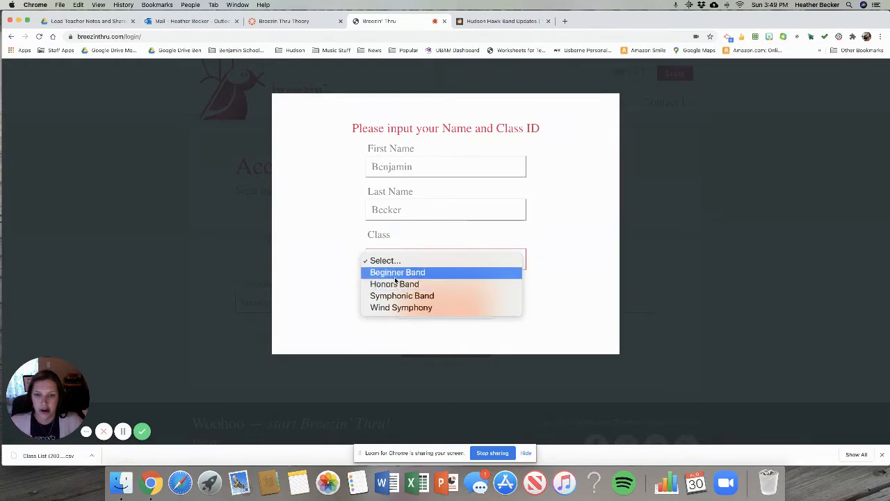
mouse_move(395, 284)
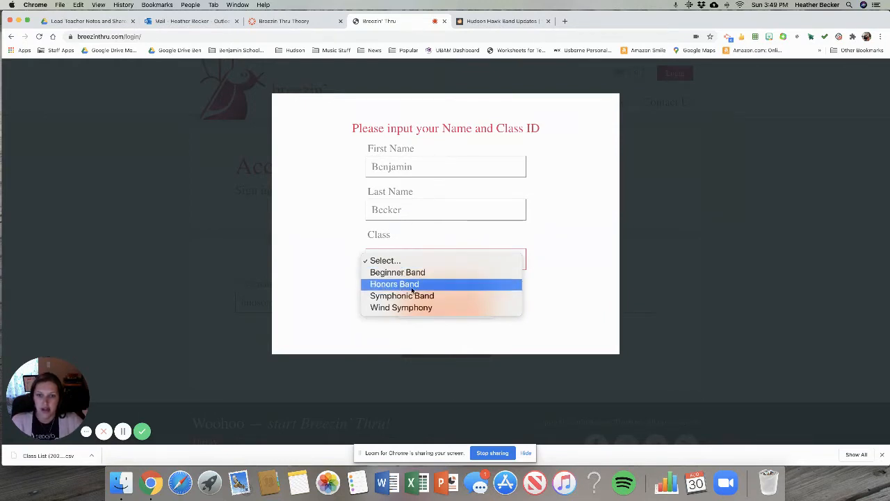
mouse_move(401, 308)
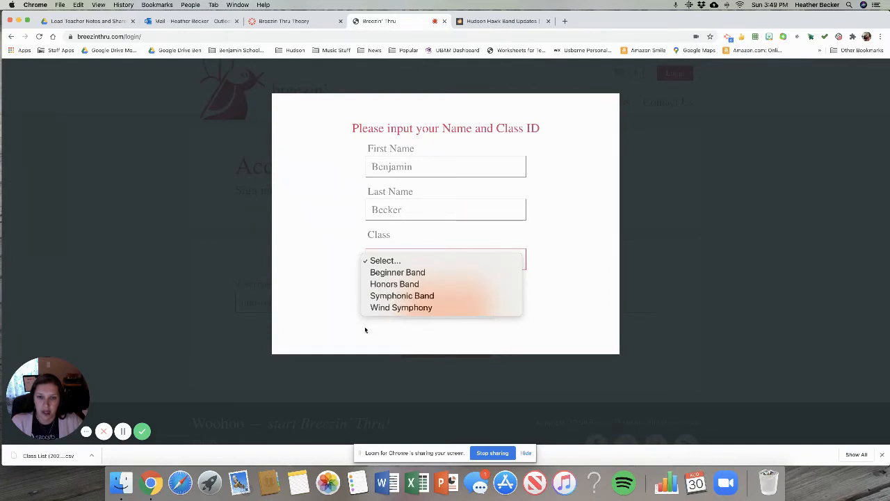
mouse_move(401, 308)
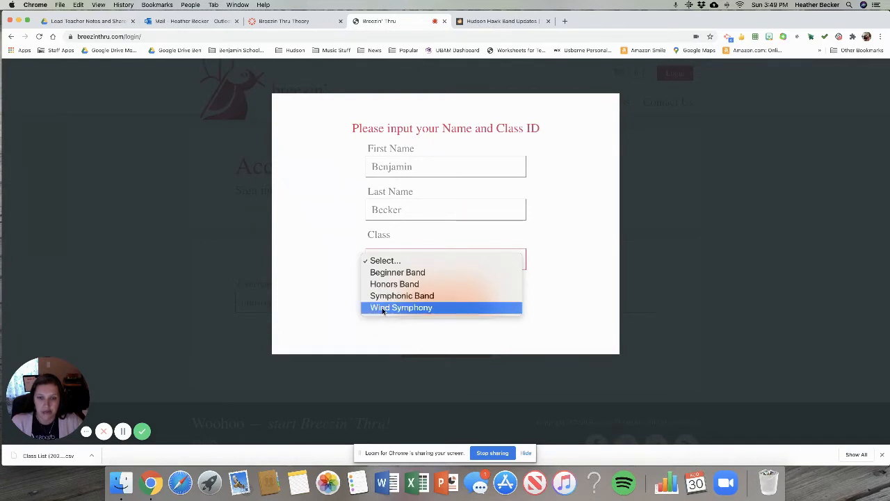
mouse_move(395, 284)
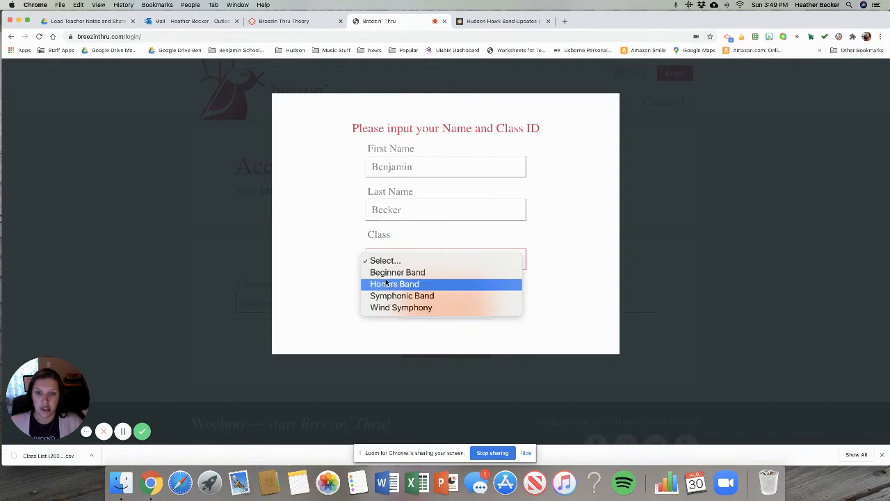
left_click(398, 272)
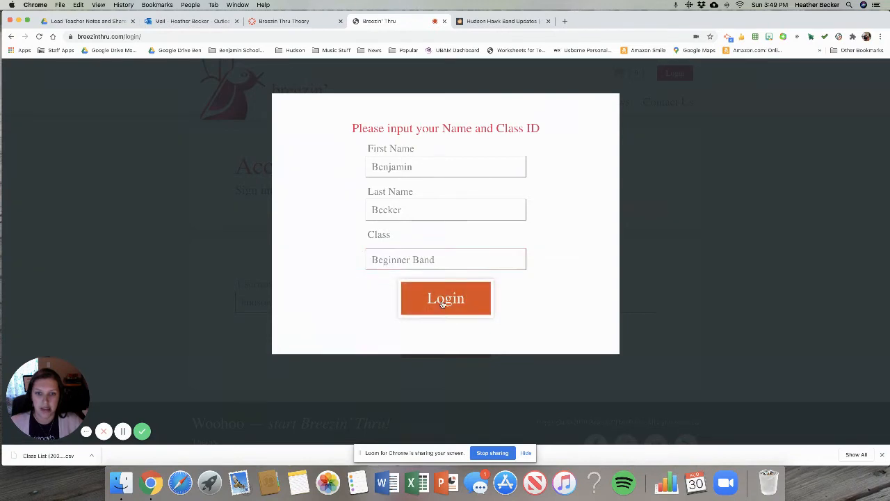
left_click(445, 298)
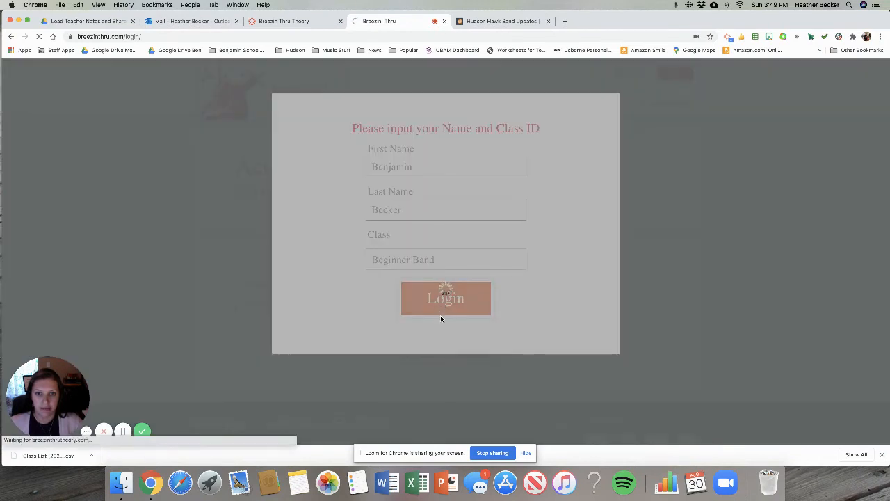
Let the welcome page load and scroll down to the Next Gen, Classic and Composing tool tiles
left_click(445, 298)
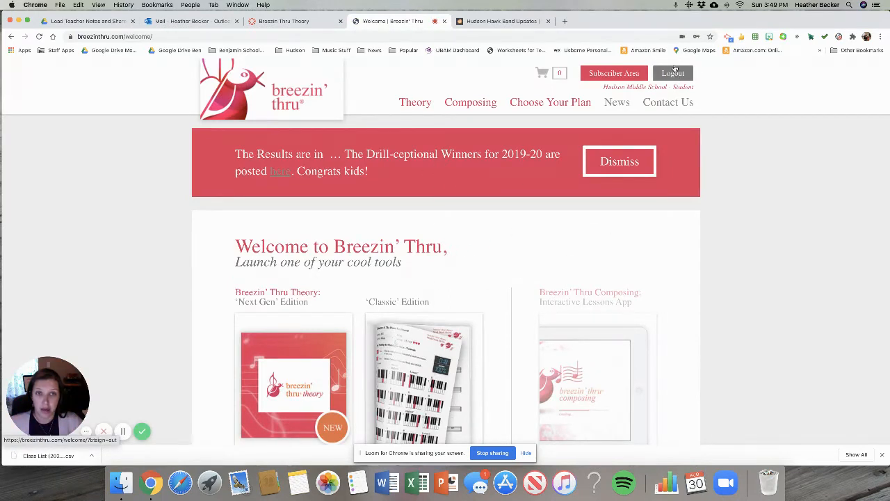
mouse_move(565, 139)
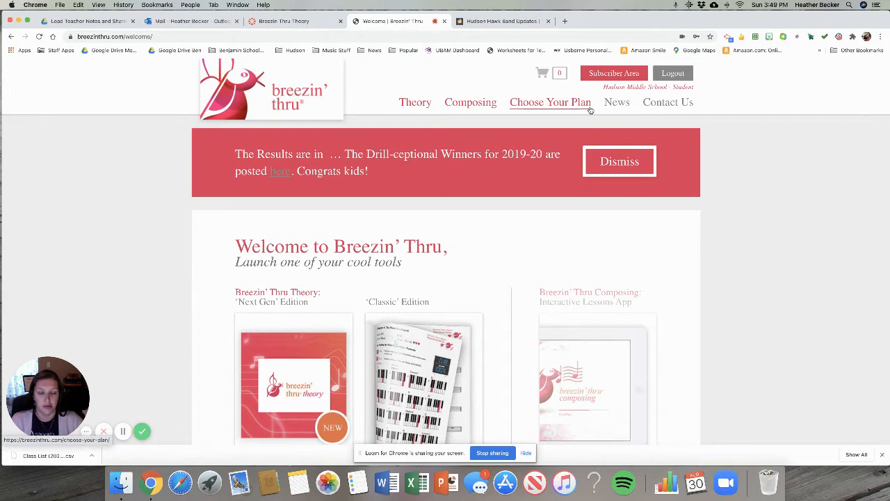
scroll("down", 3)
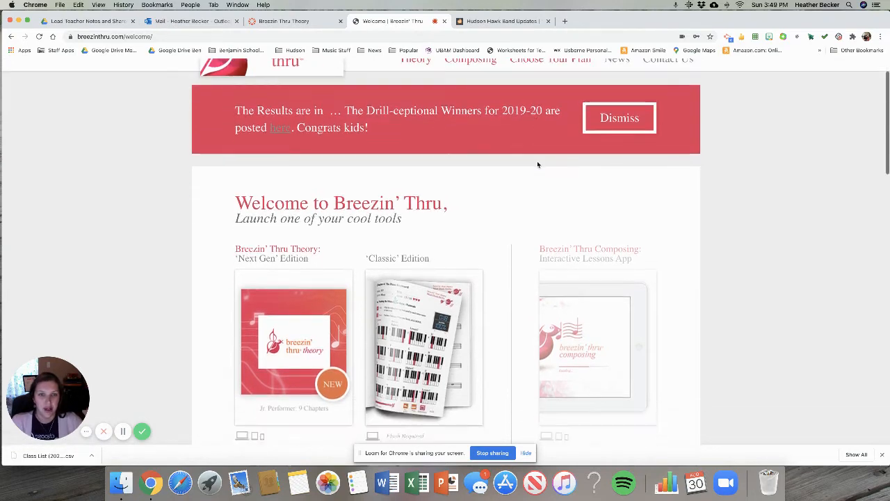
scroll("down", 3)
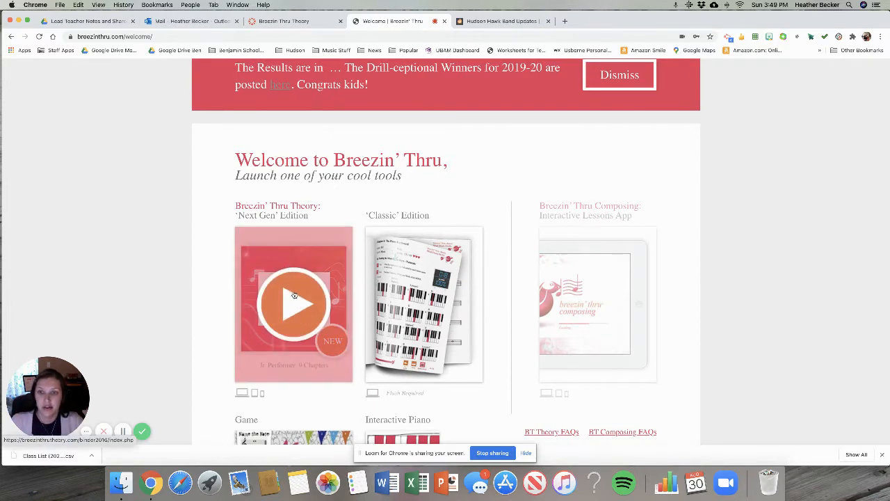
scroll("down", 3)
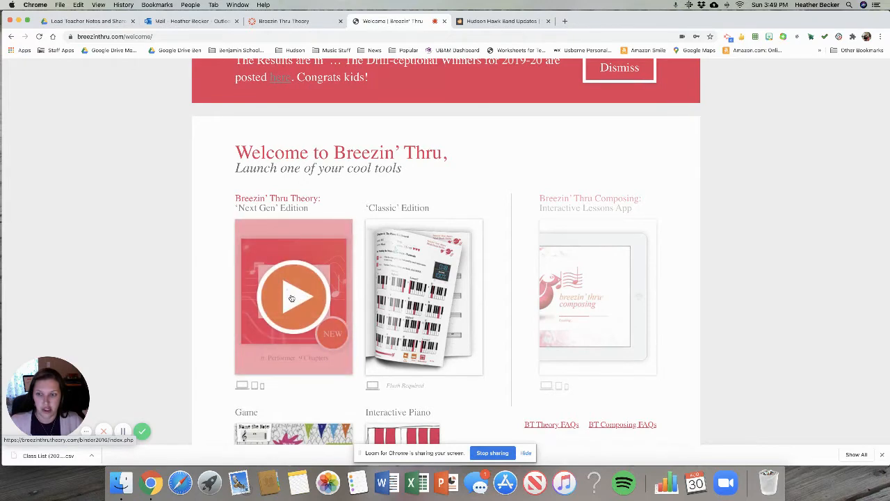
Launch the Next Gen Edition tool and scroll through its chapter index list
left_click(292, 298)
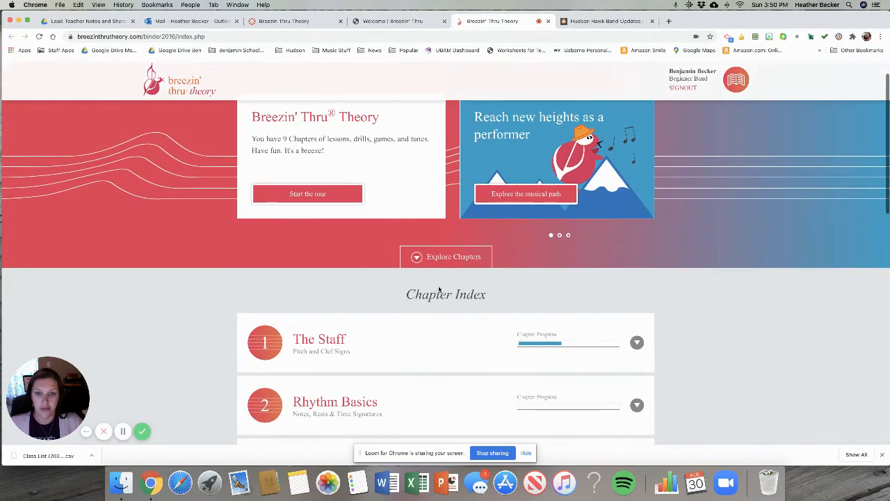
scroll("down", 3)
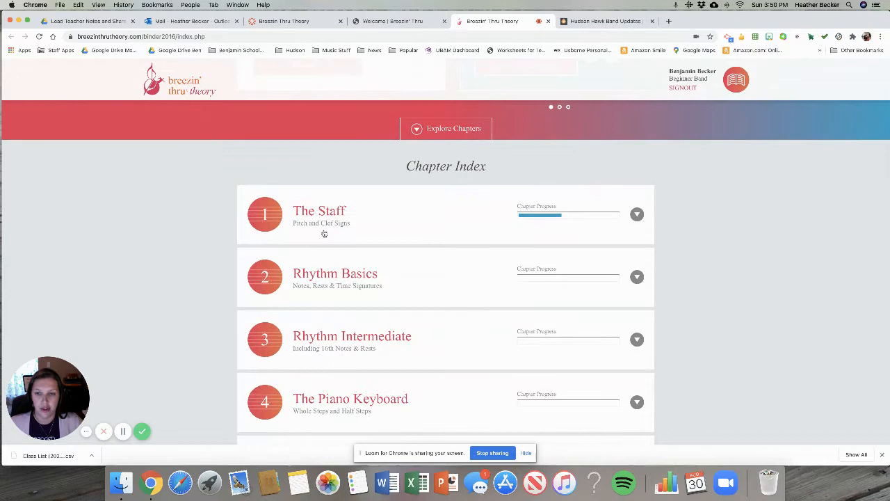
mouse_move(317, 238)
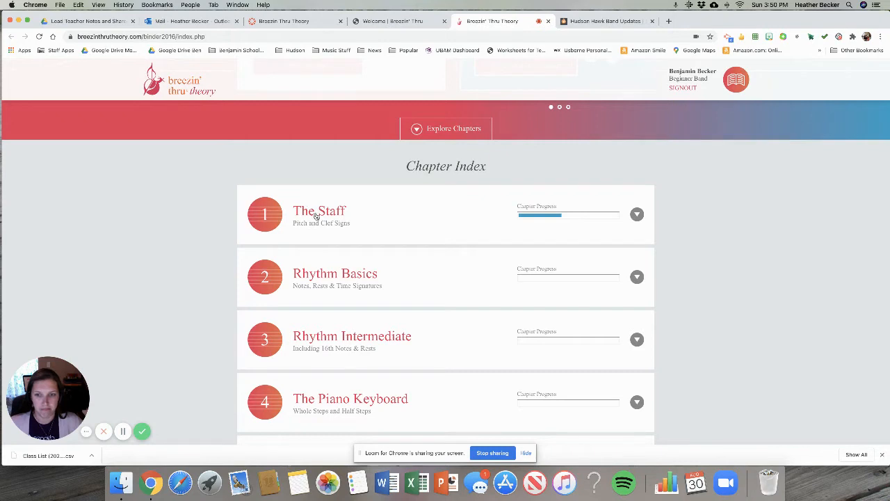
scroll("down", 3)
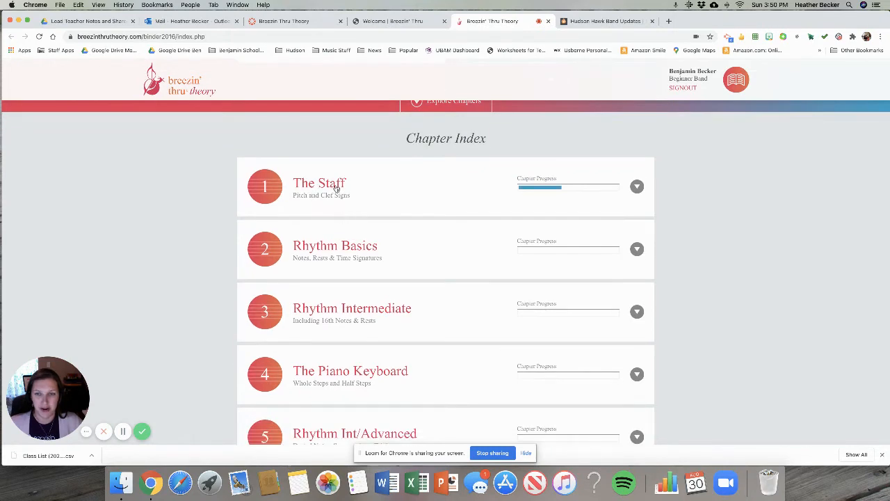
scroll("down", 3)
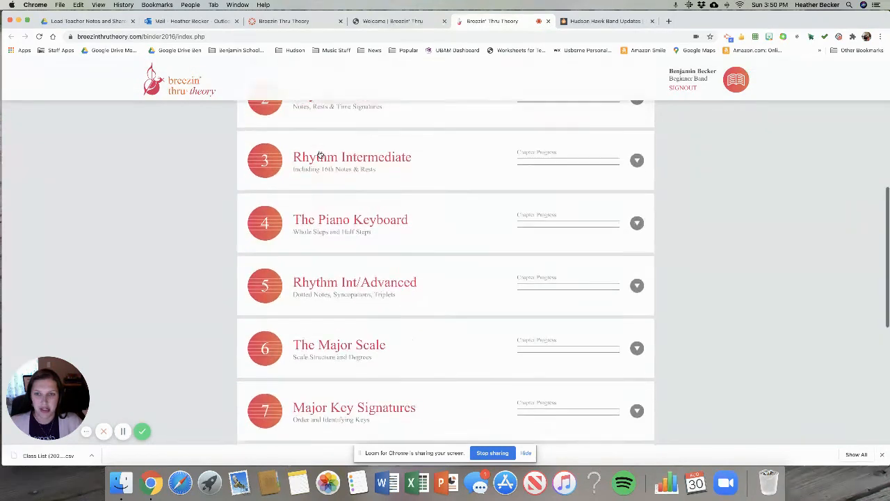
scroll("down", 3)
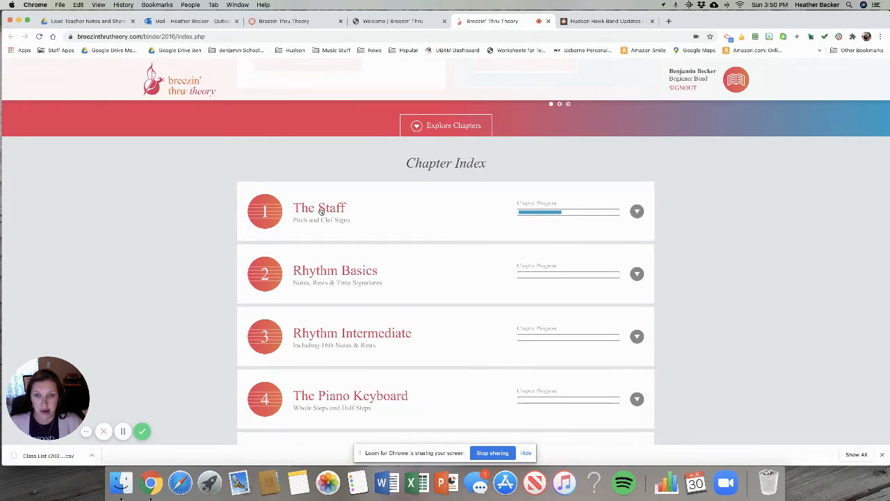
Go into Chapter 1, The Staff, compare its bass and treble clef contents, and scroll to the lessons
left_click(318, 209)
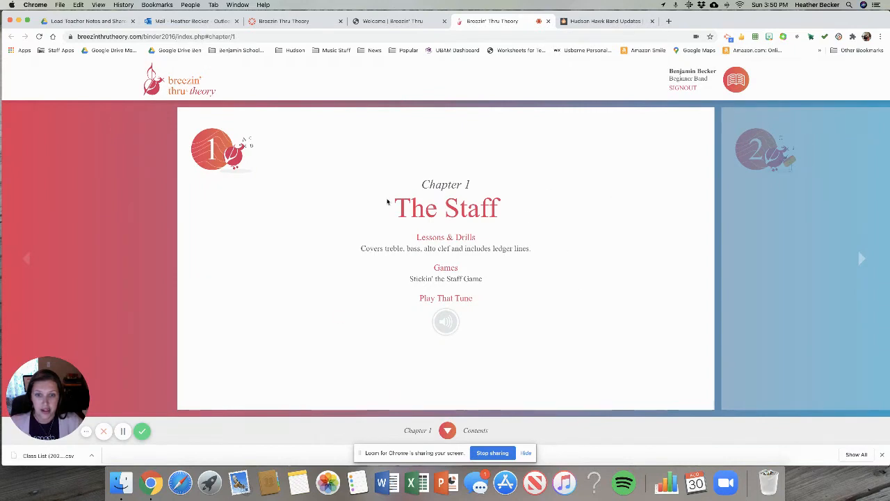
mouse_move(533, 284)
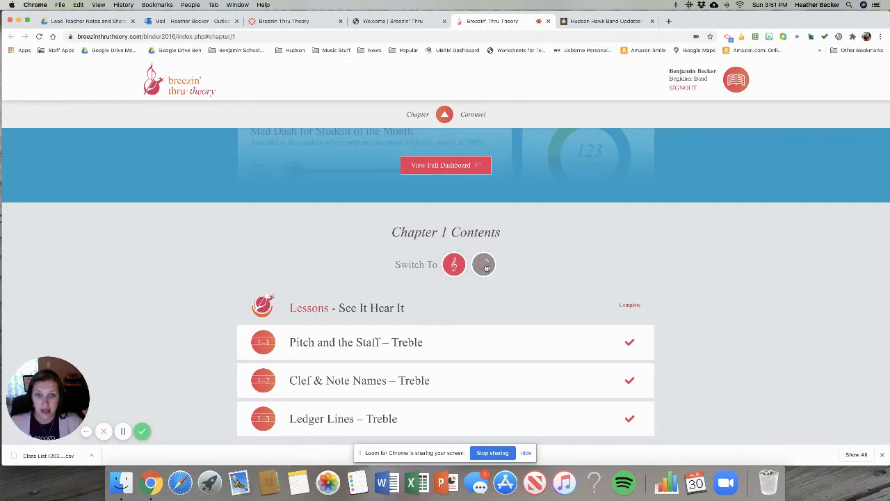
left_click(484, 265)
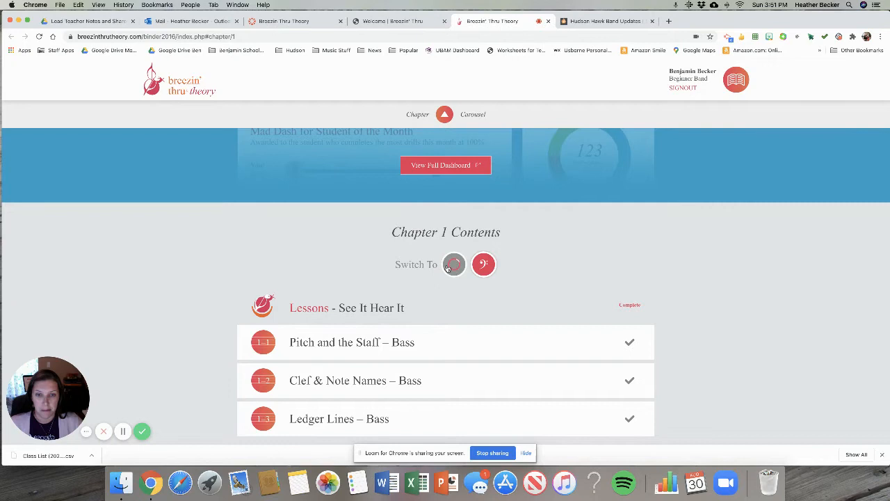
left_click(453, 265)
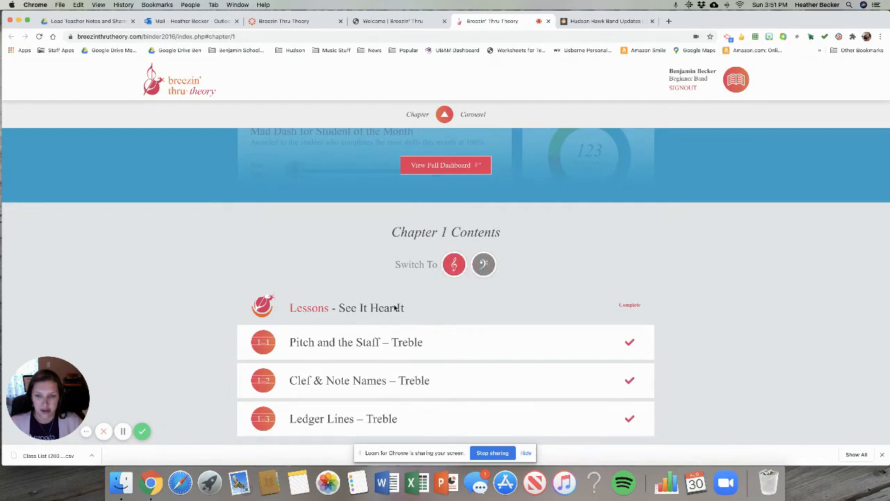
scroll("down", 3)
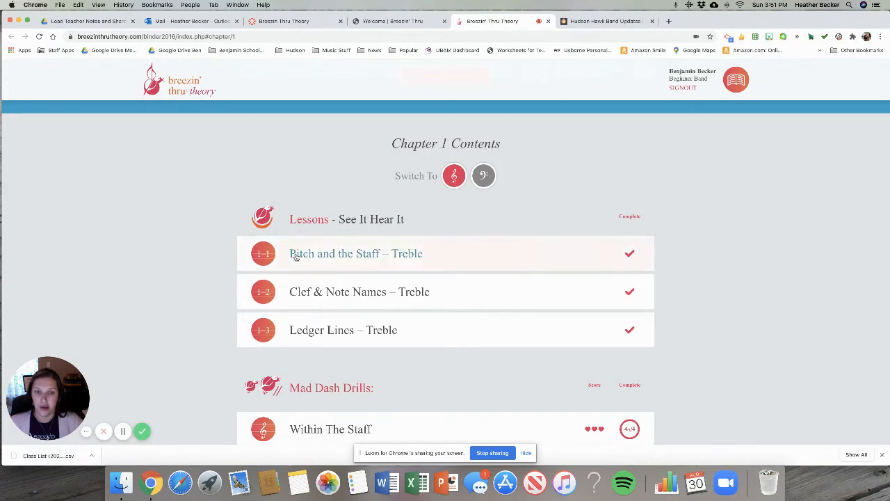
Start Lesson 1-1, page through the Musical Alphabet to the full-page view, and finish it with Done
left_click(356, 254)
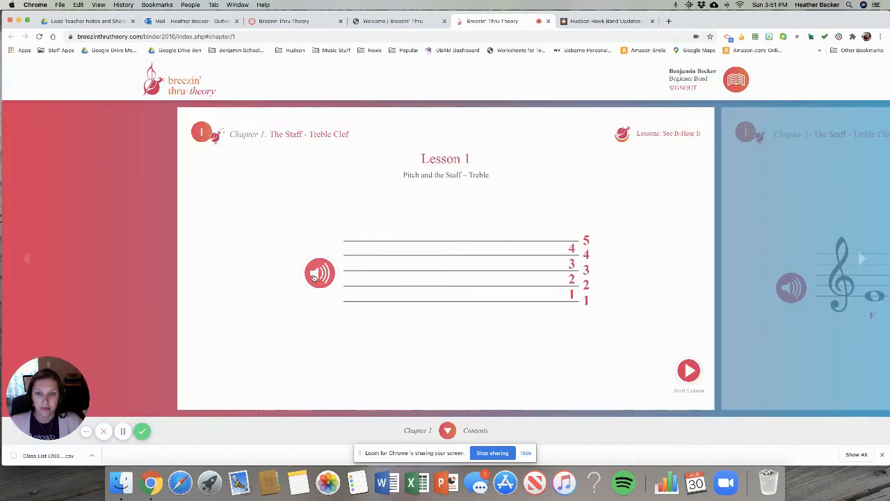
left_click(320, 273)
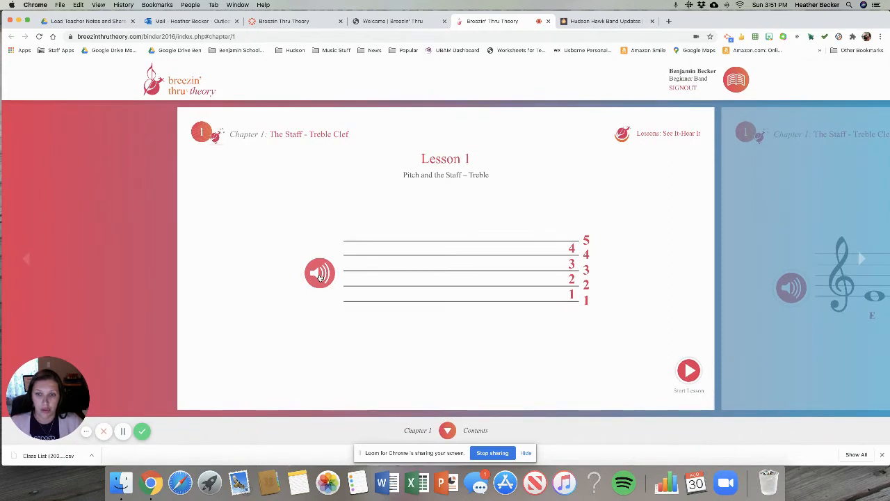
left_click(689, 371)
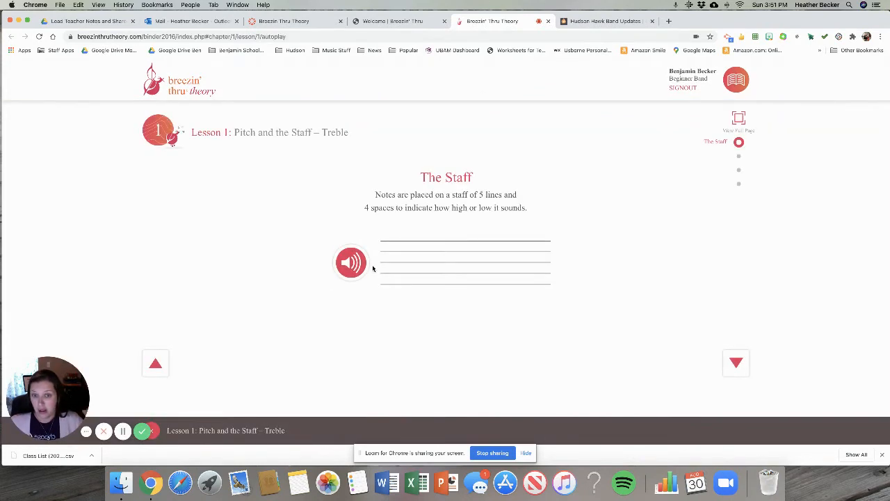
mouse_move(484, 312)
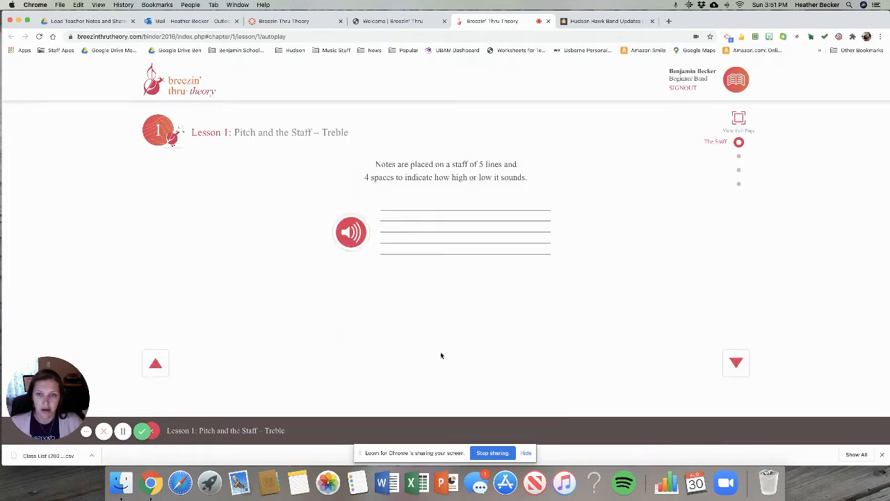
left_click(736, 362)
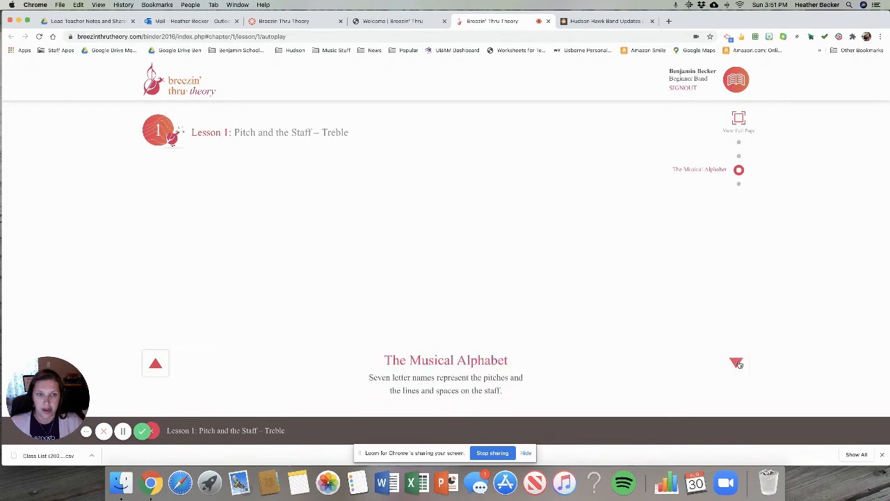
left_click(736, 362)
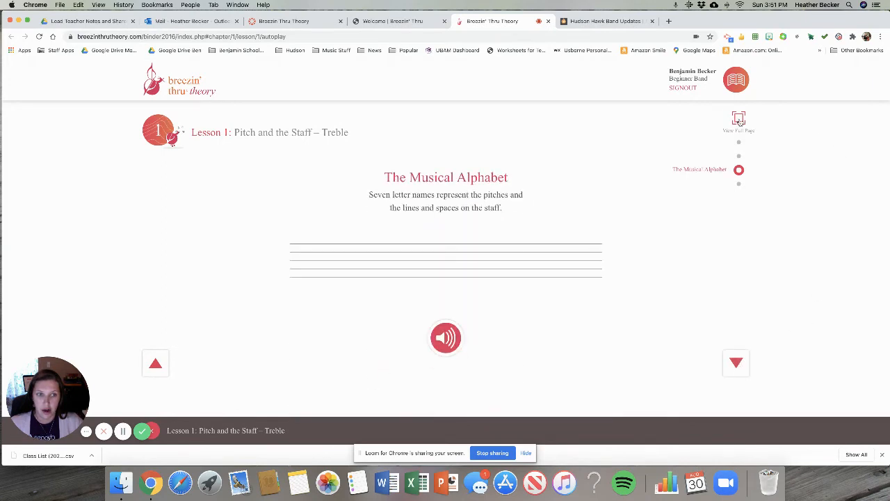
left_click(736, 362)
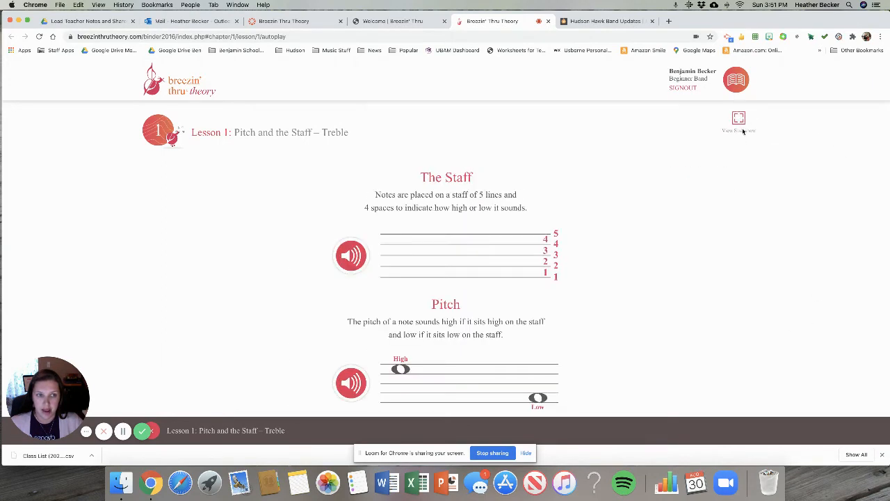
scroll("down", 3)
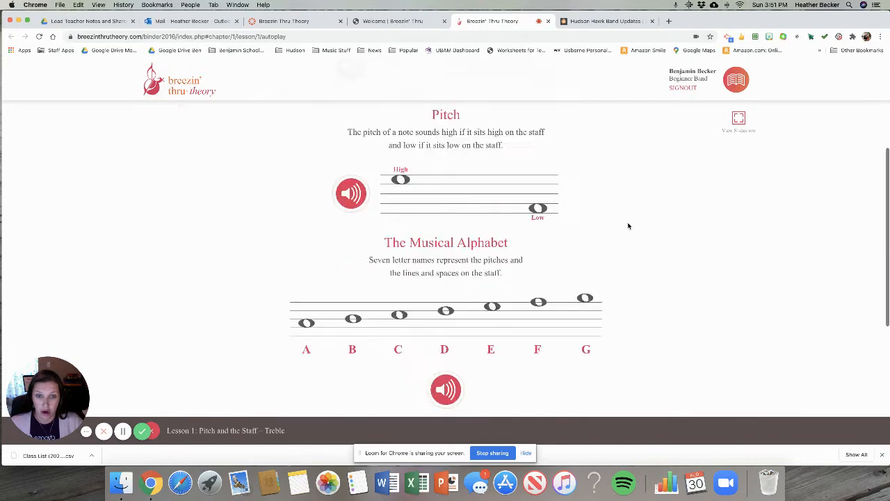
left_click(736, 401)
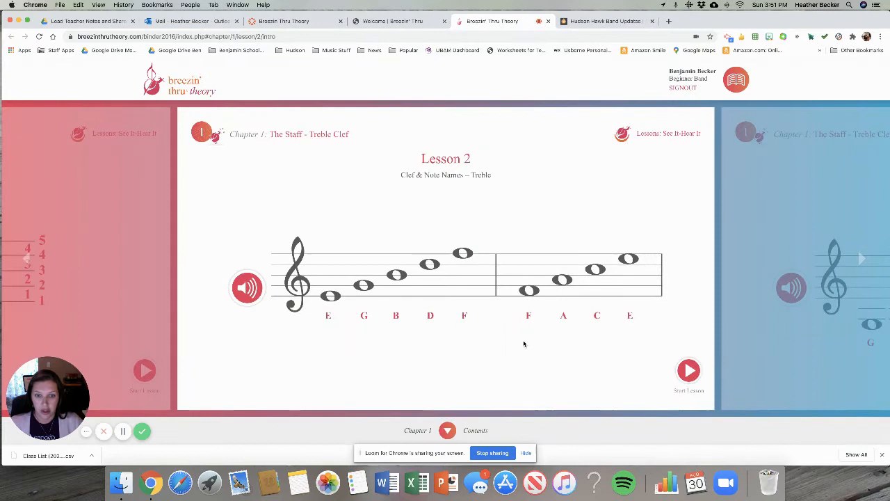
Page through Lesson 2's Lines and Spaces pages, then start and finish Lesson 3, Ledger Lines
left_click(689, 371)
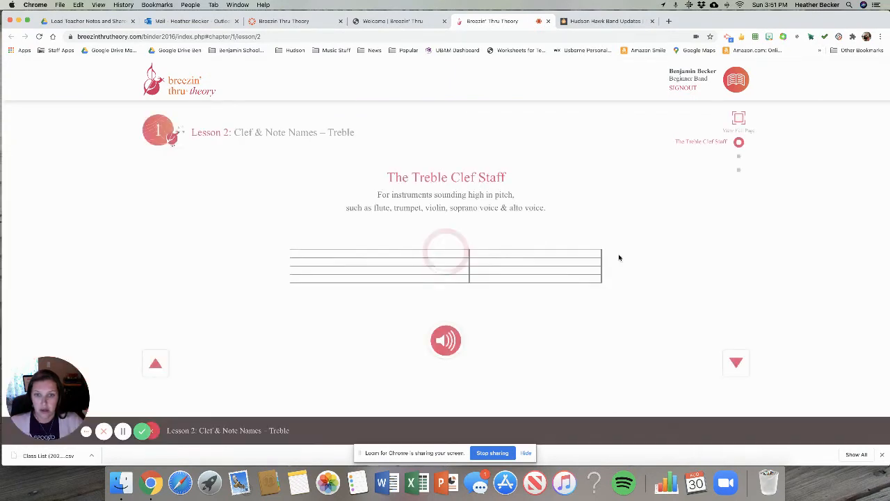
left_click(736, 362)
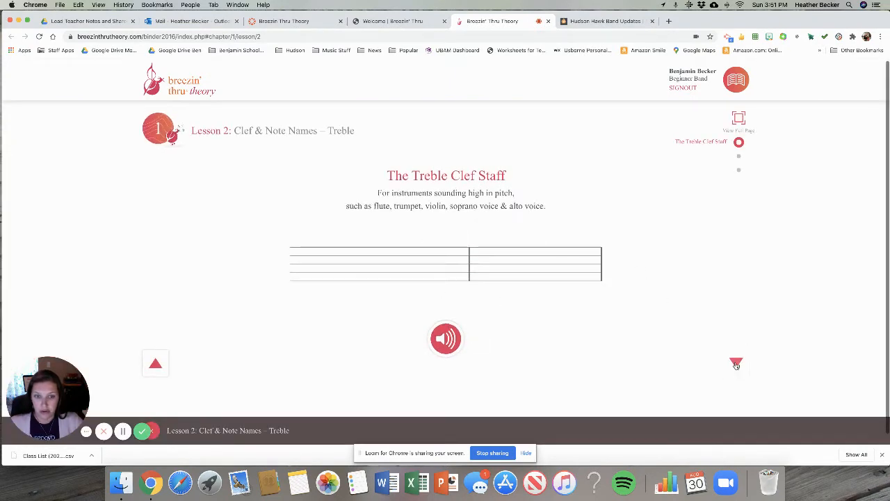
left_click(736, 363)
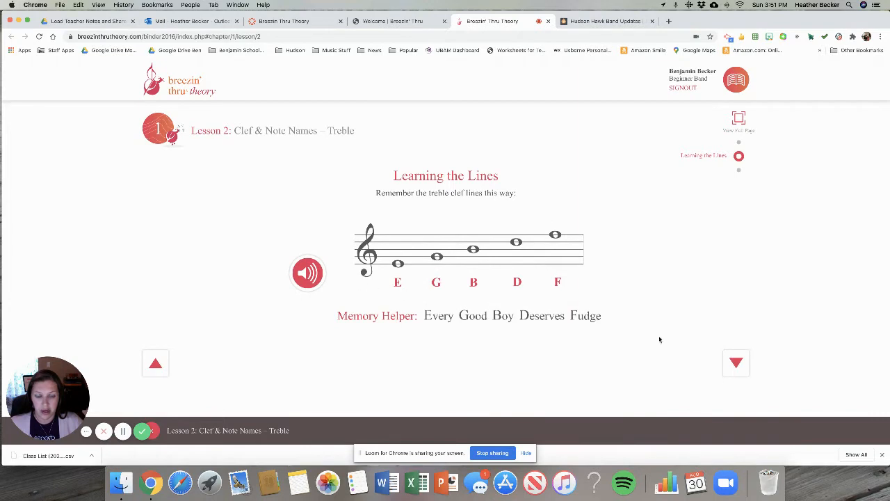
left_click(737, 361)
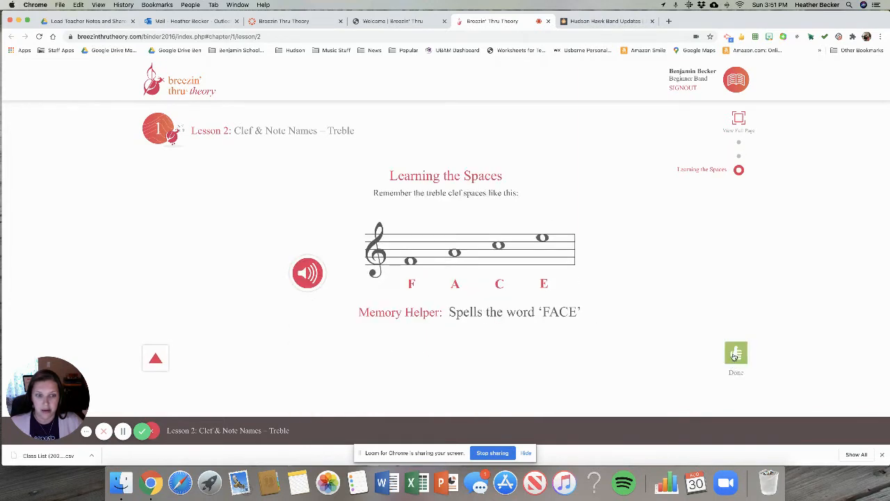
left_click(736, 354)
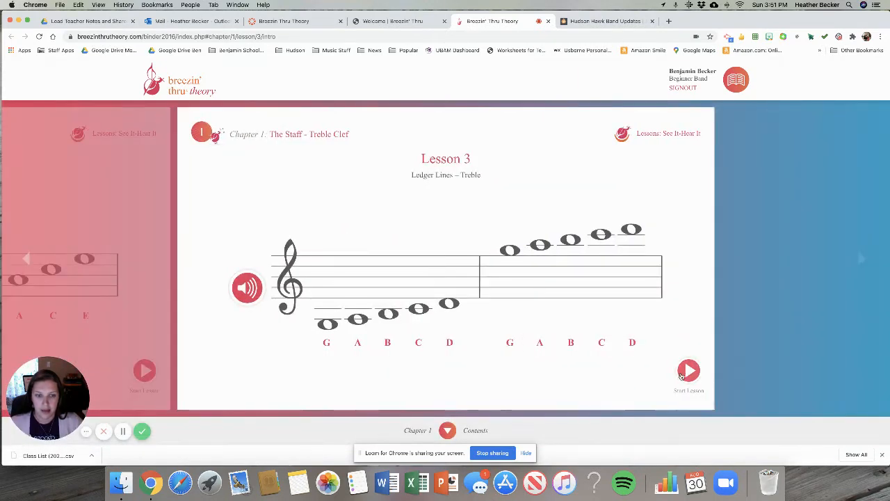
left_click(688, 370)
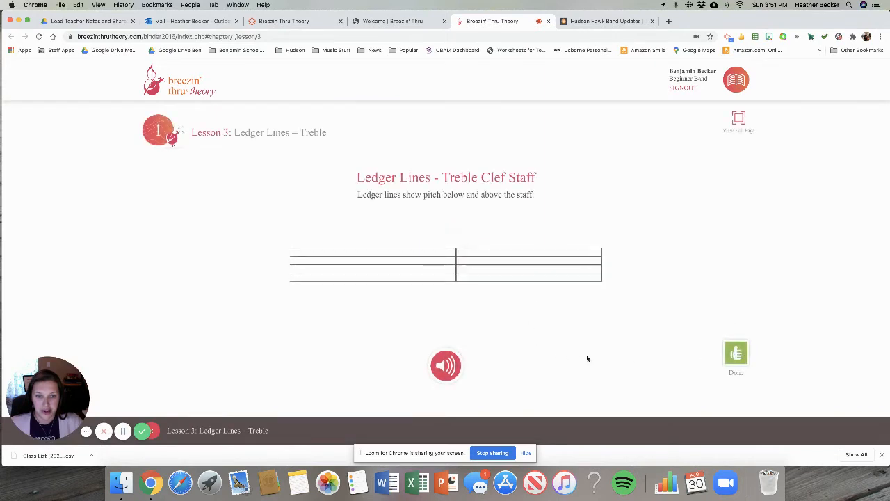
left_click(736, 353)
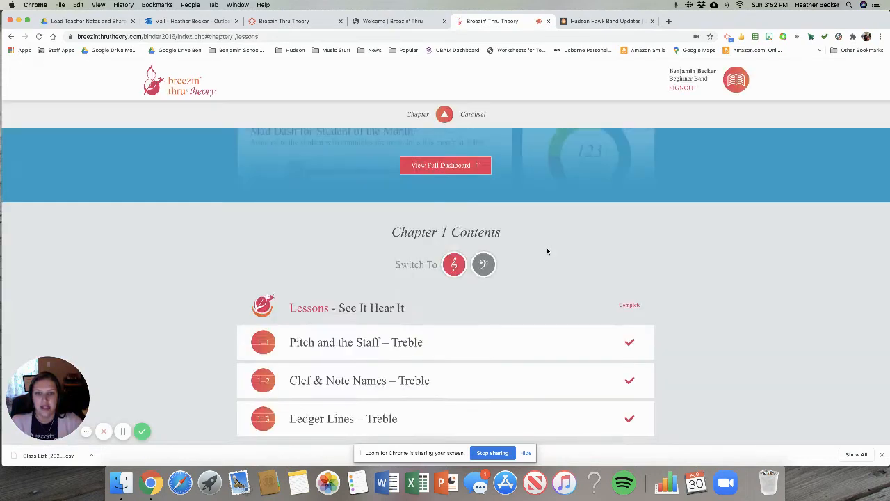
Scroll down the chapter's Mad Dash Drills list reviewing checkmarks toward drill 2d, Entering Notes
scroll("down", 3)
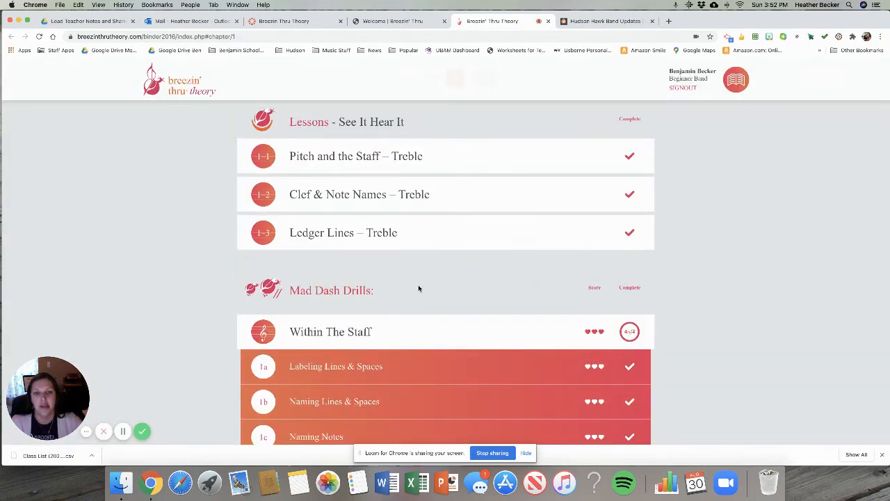
scroll("down", 3)
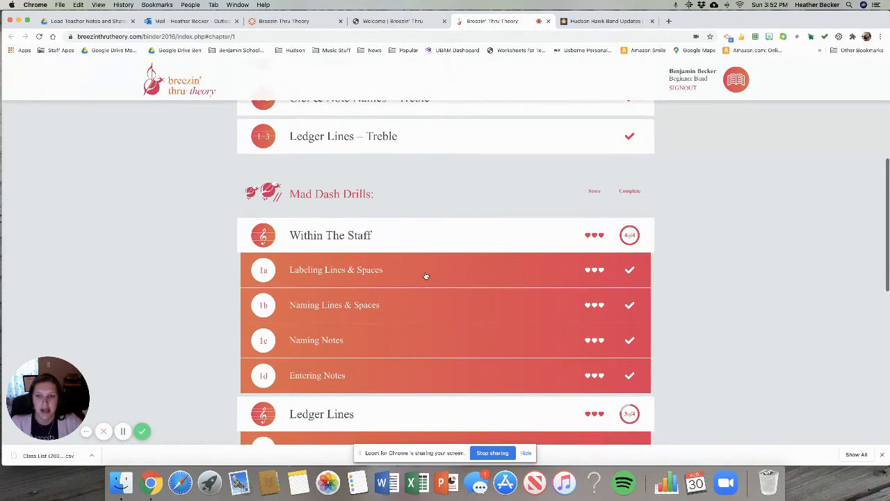
scroll("down", 3)
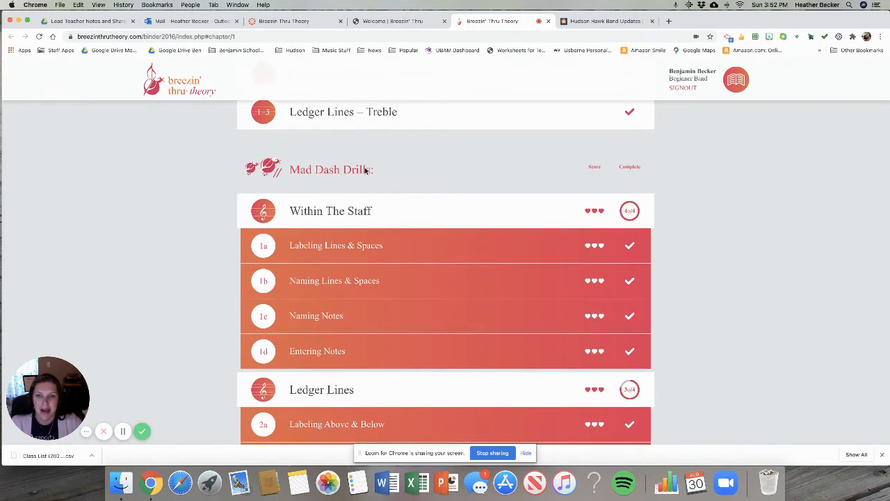
scroll("down", 3)
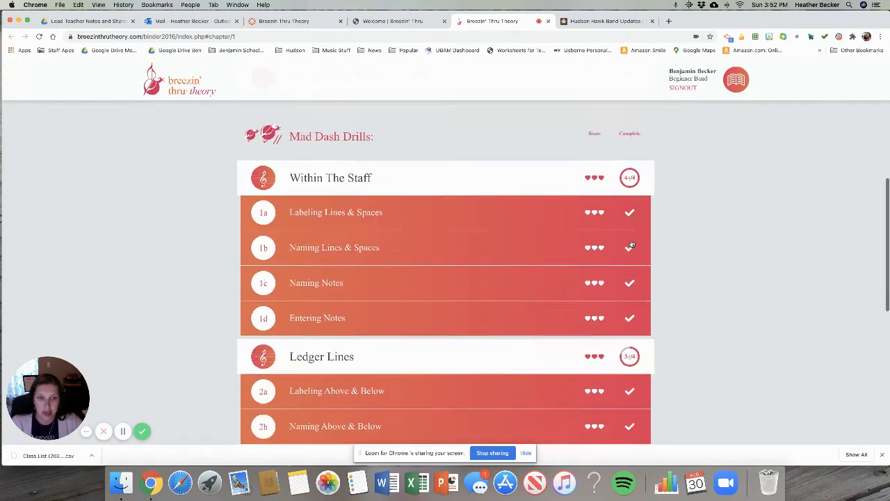
scroll("down", 3)
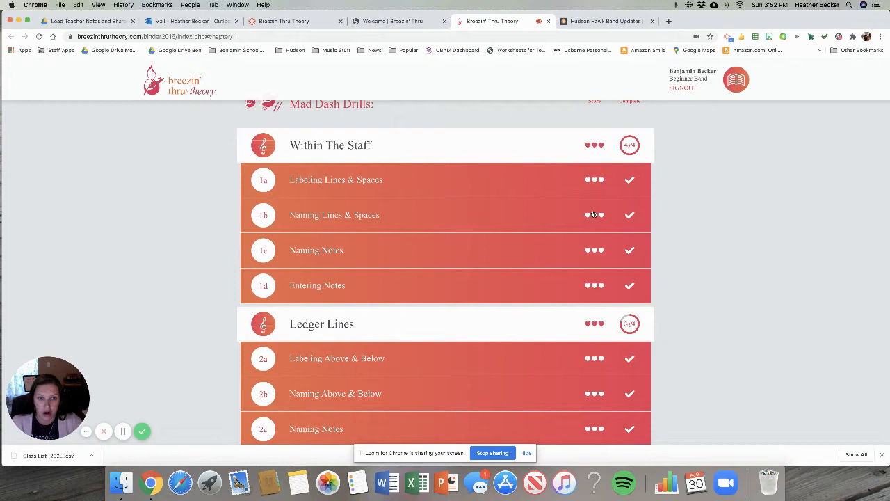
scroll("down", 3)
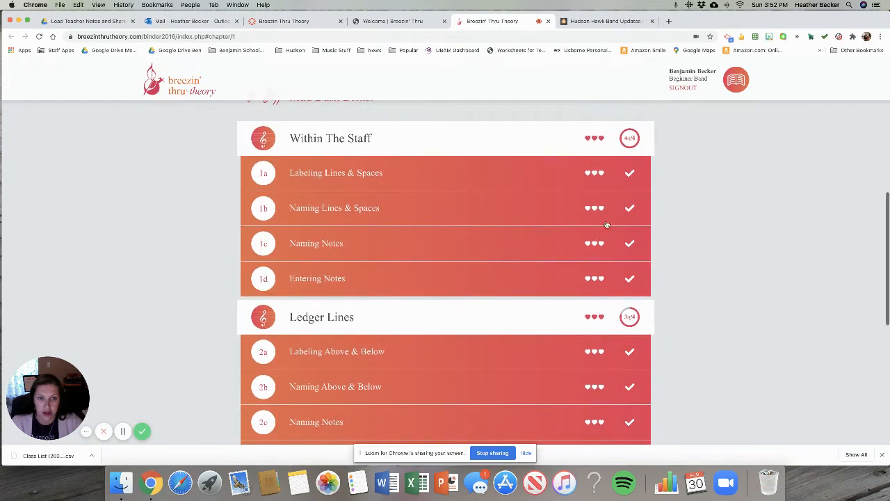
scroll("down", 3)
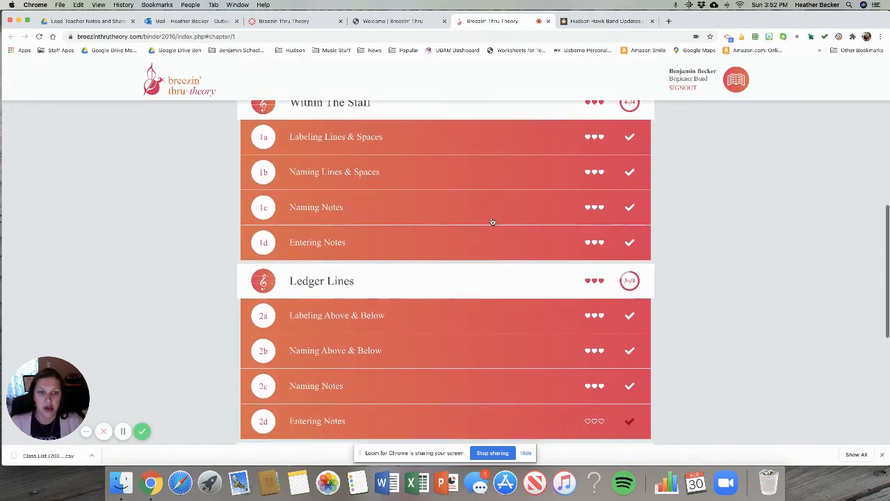
scroll("down", 3)
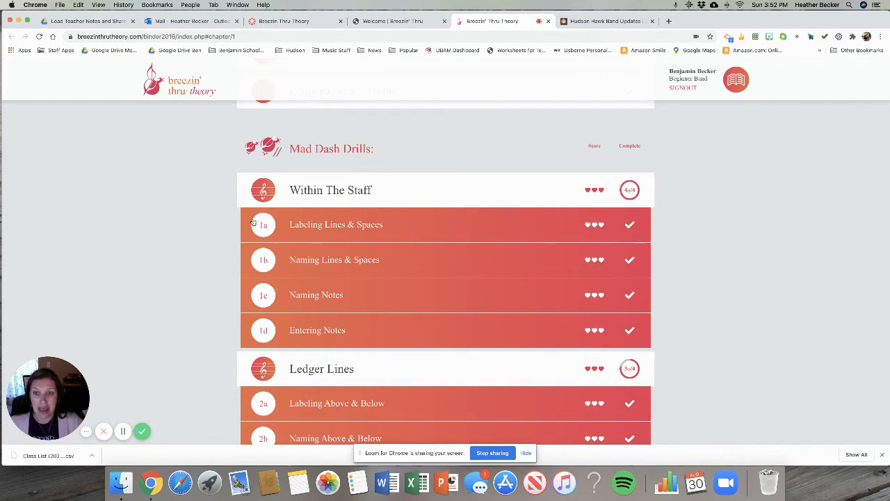
scroll("down", 3)
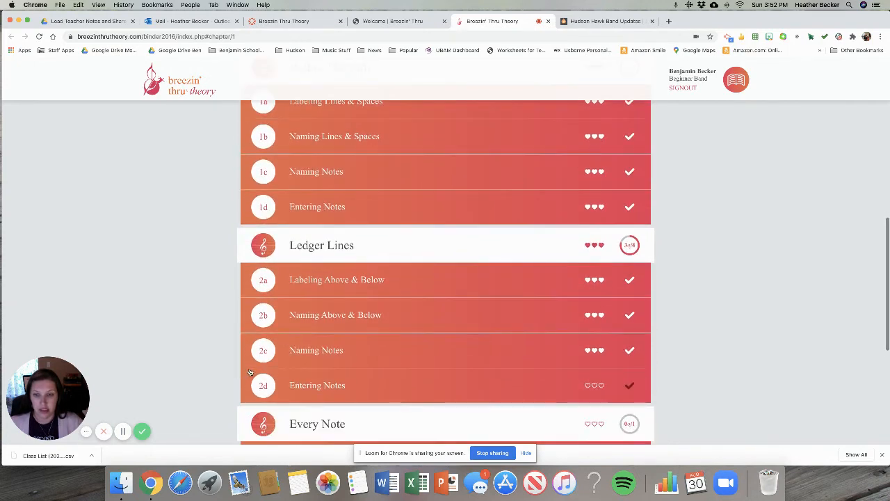
scroll("down", 3)
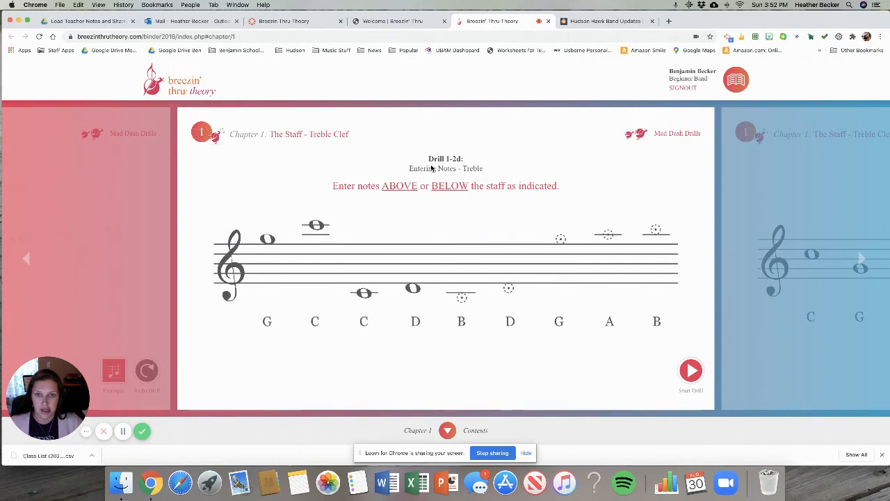
mouse_move(362, 192)
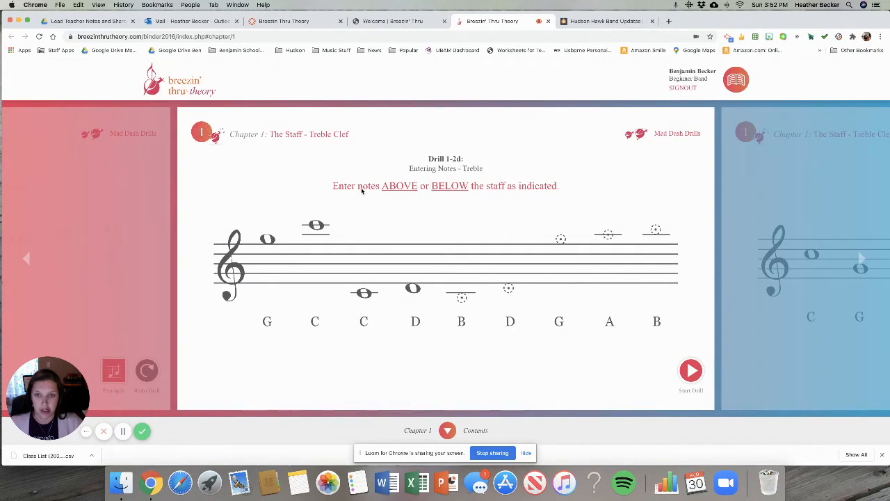
mouse_move(550, 194)
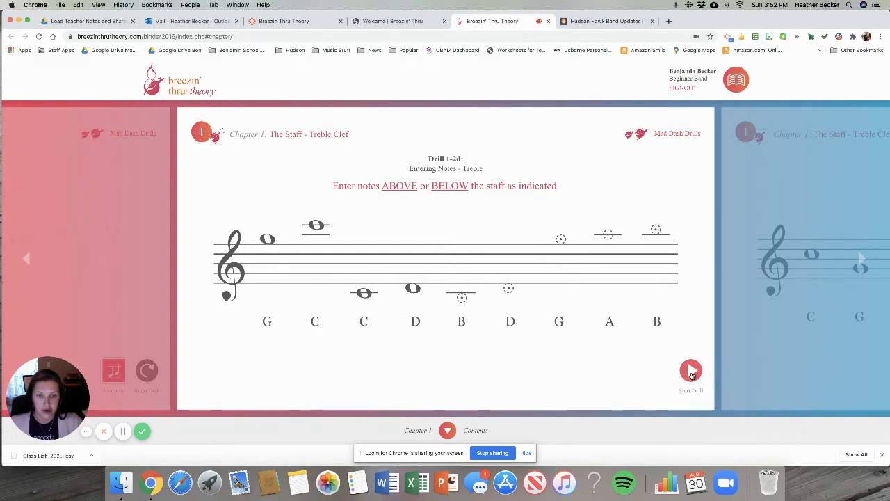
Start the drill and enter the first set of notes D B A D A G B C above the staff
left_click(690, 370)
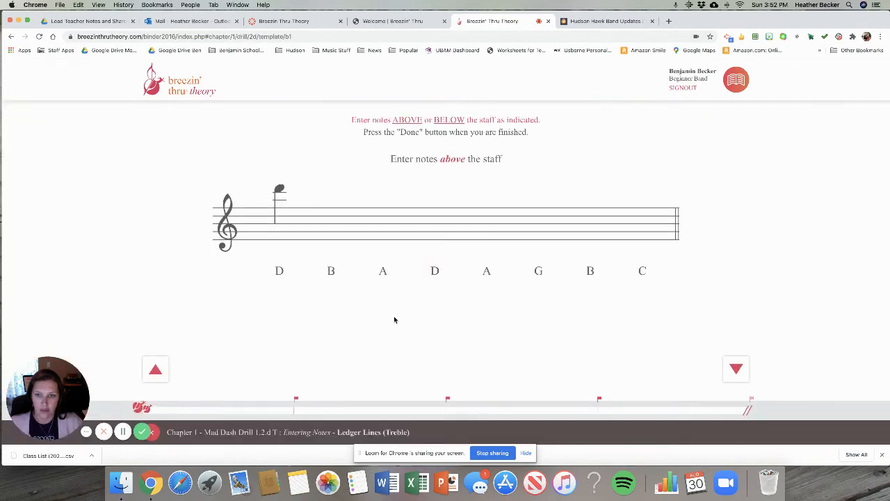
mouse_move(386, 166)
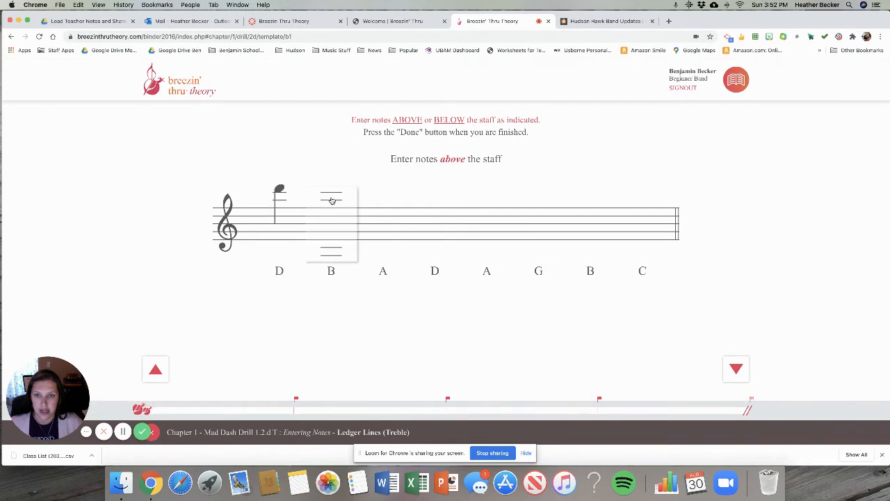
left_click(331, 197)
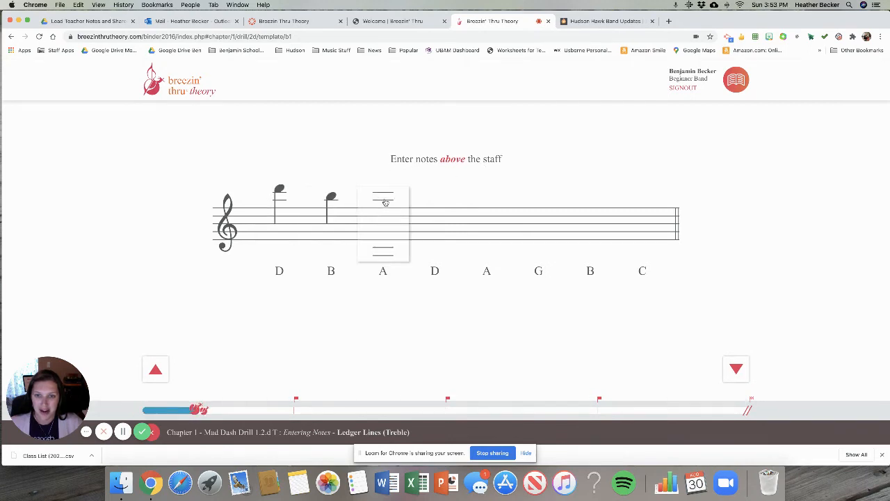
left_click(383, 202)
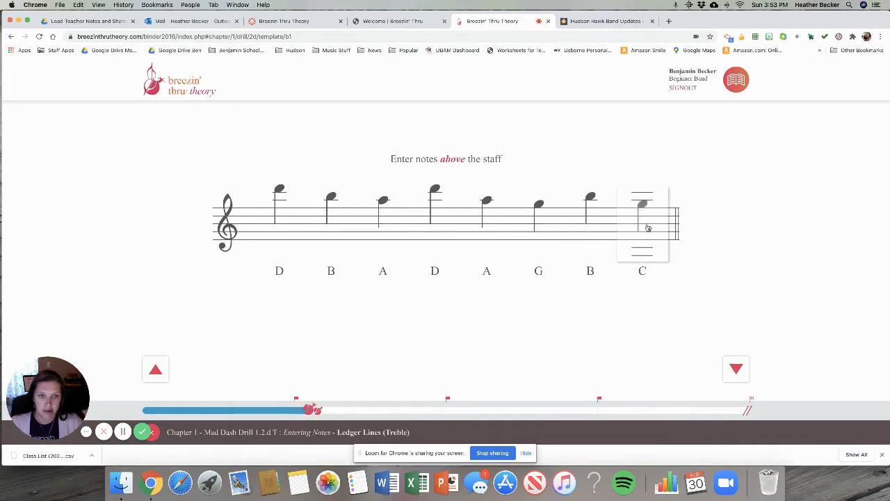
left_click(643, 197)
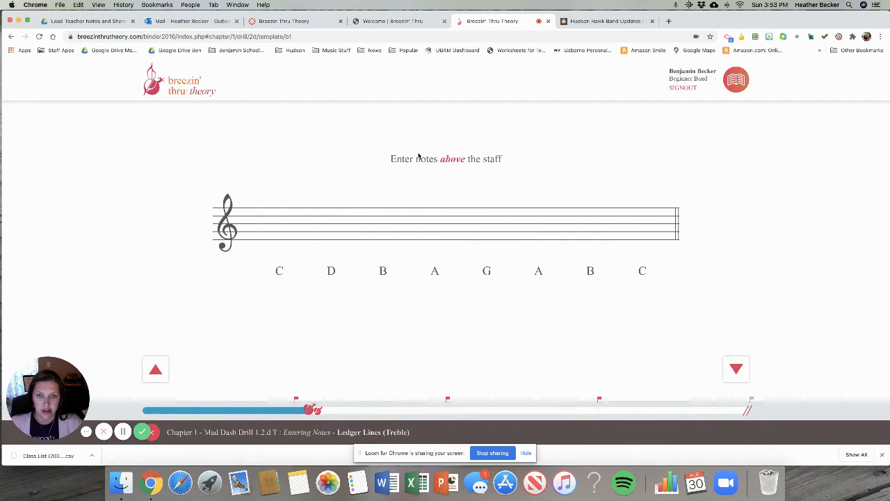
Place notes C, D, B, A, A and the final C on ledger lines above the staff
left_click(278, 194)
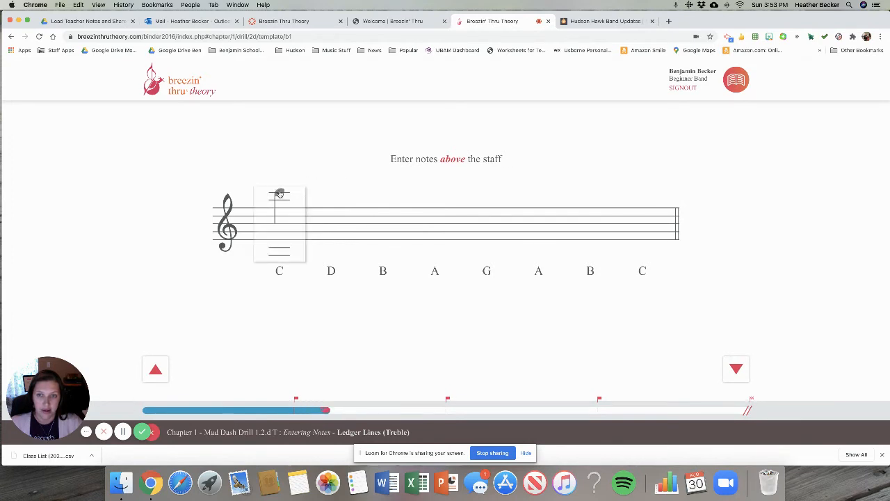
left_click(331, 194)
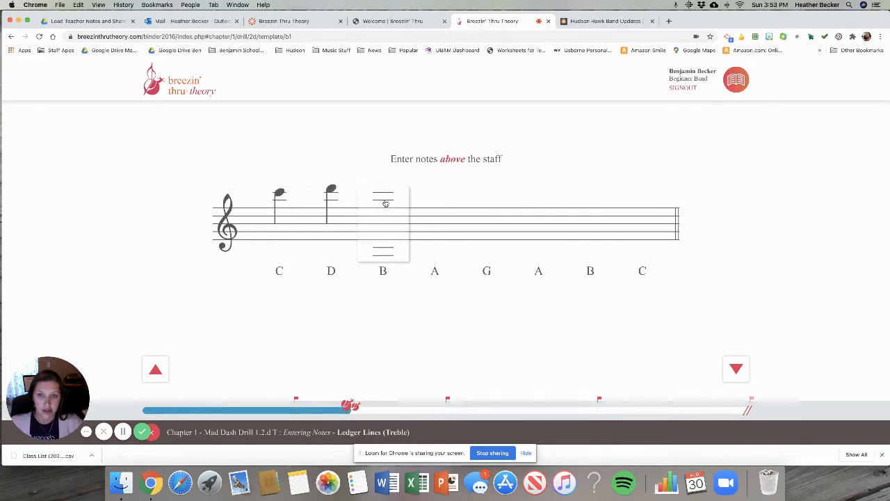
left_click(383, 202)
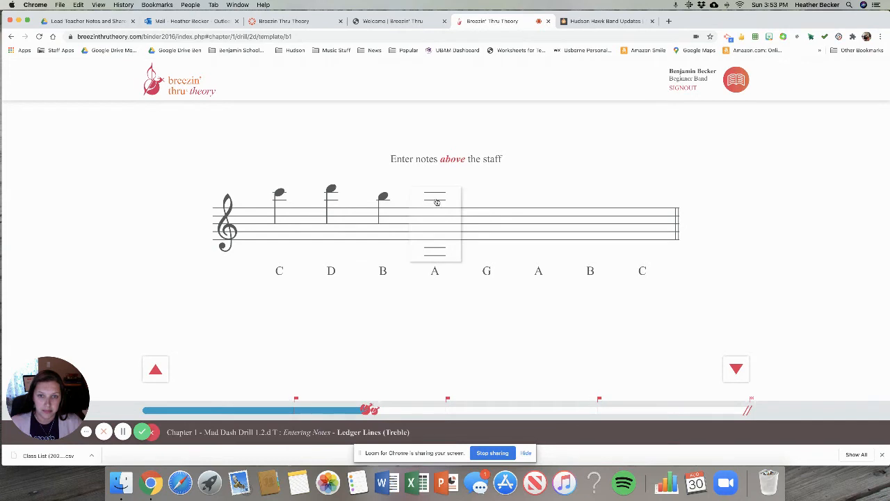
left_click(434, 202)
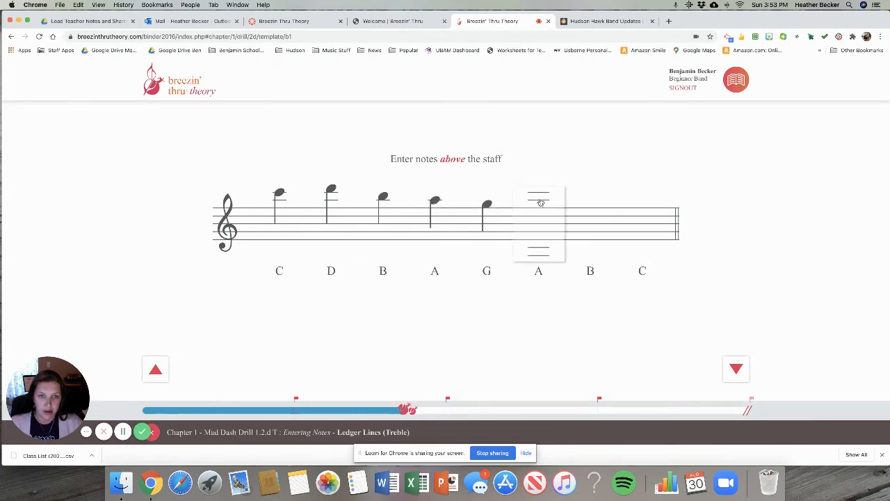
left_click(537, 197)
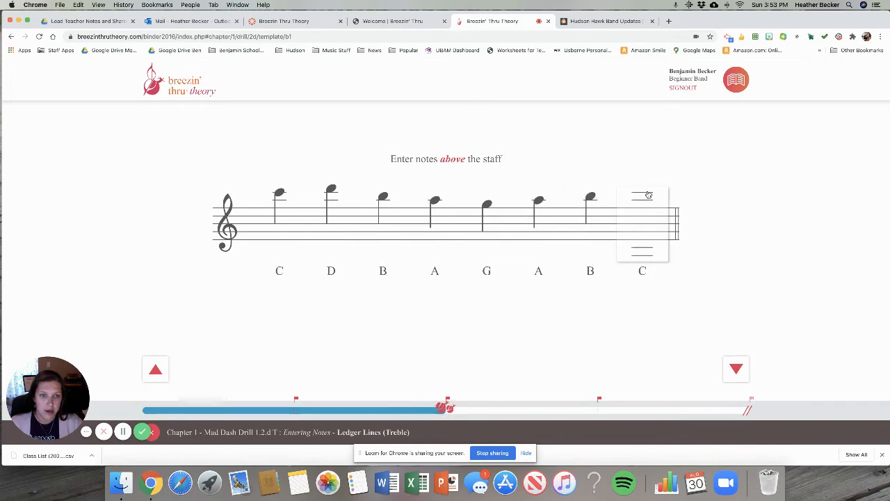
left_click(736, 369)
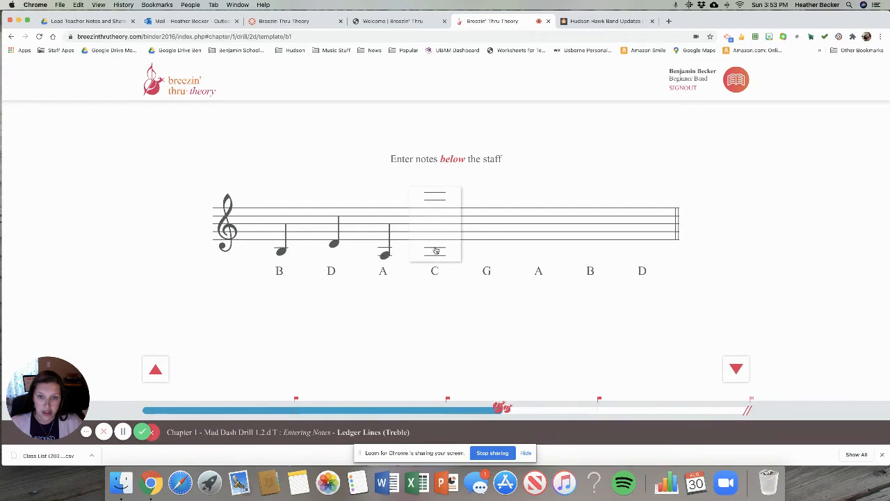
Place the remaining below-staff notes C, G, A to complete the current set
left_click(434, 250)
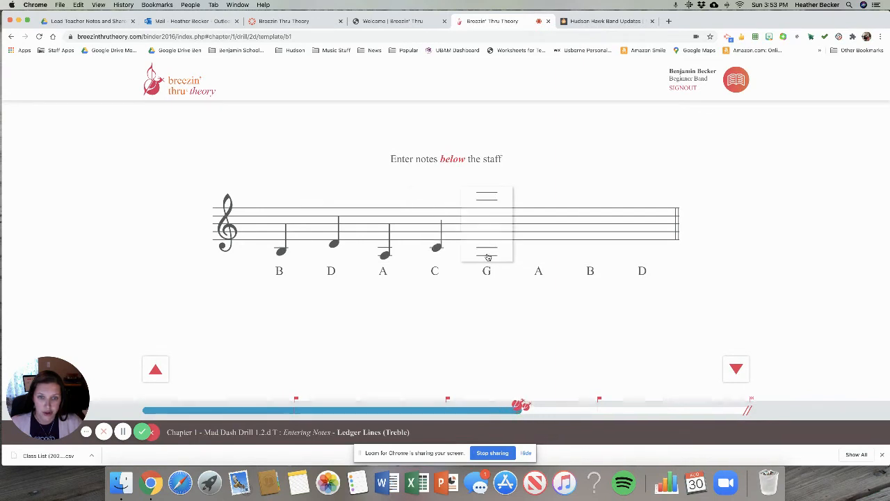
left_click(487, 254)
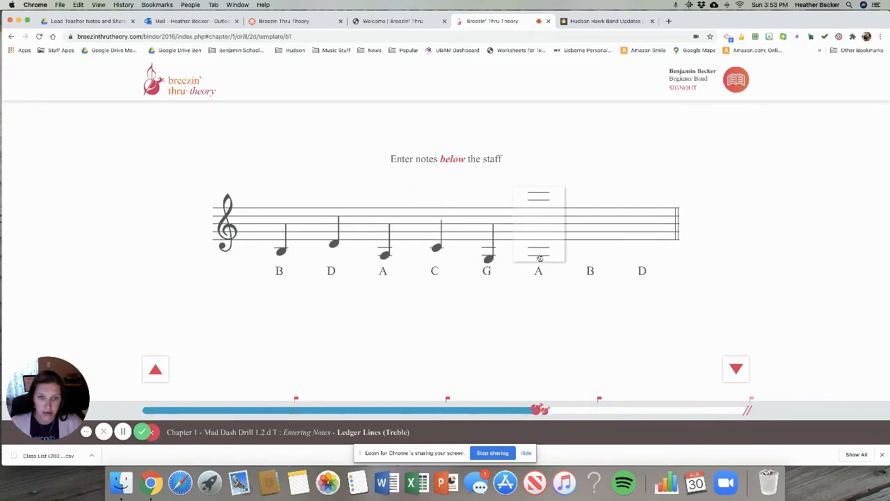
left_click(538, 251)
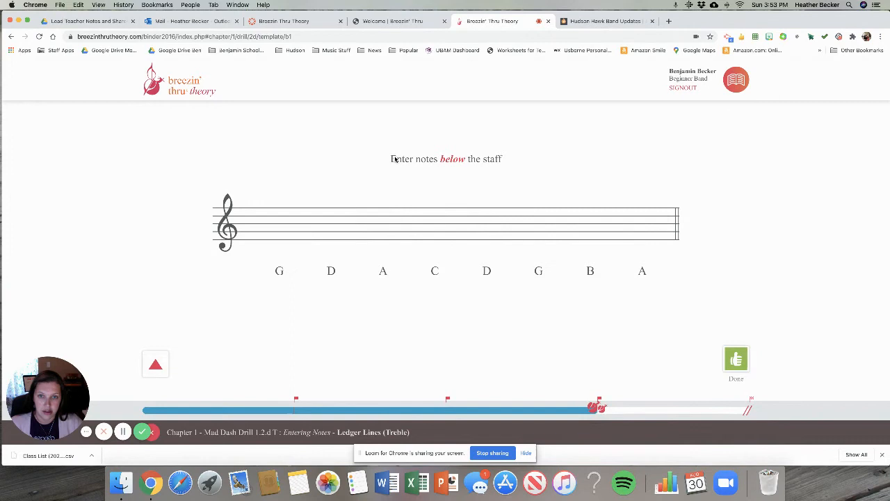
Place the next below-staff set G, D, A, C, D and its closing notes
left_click(278, 258)
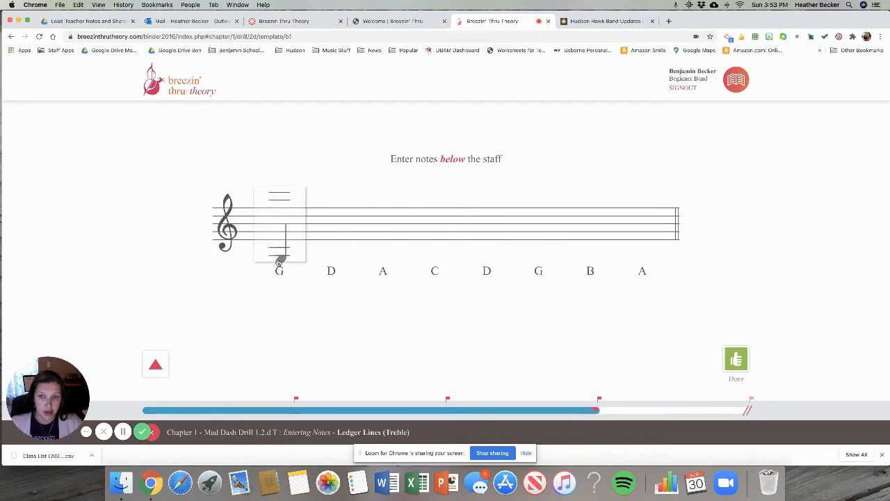
left_click(331, 242)
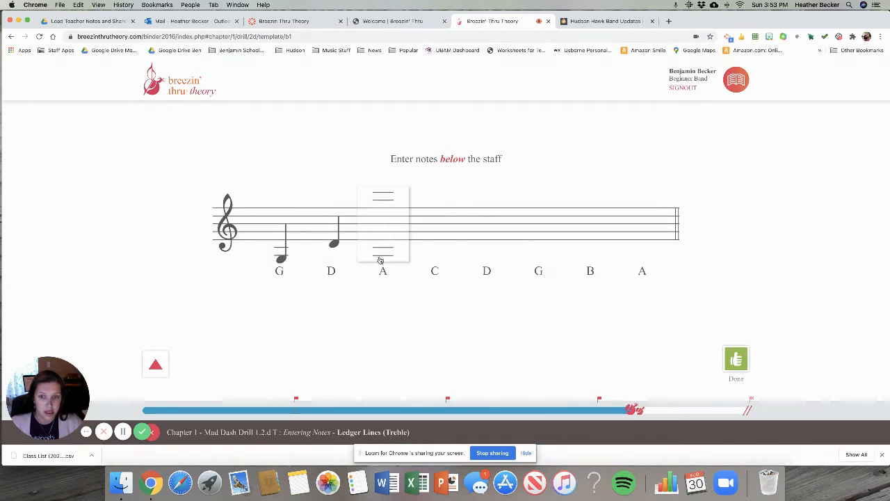
left_click(383, 250)
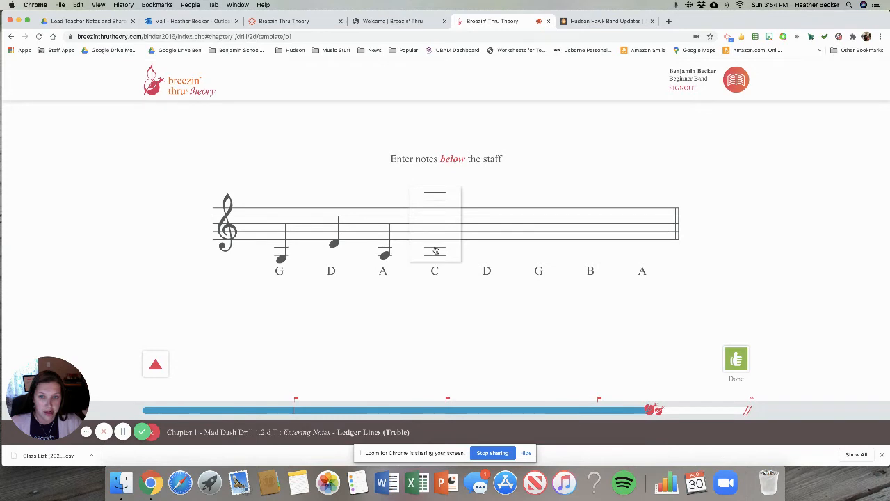
left_click(434, 248)
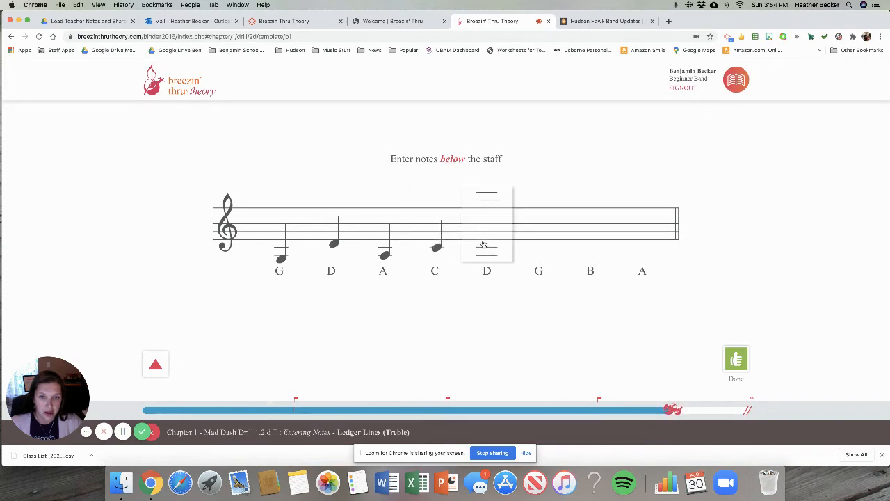
left_click(487, 243)
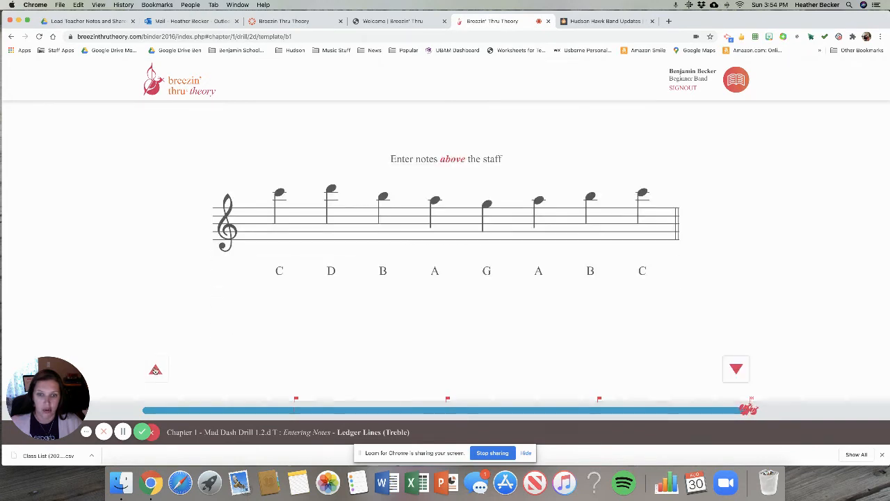
left_click(736, 369)
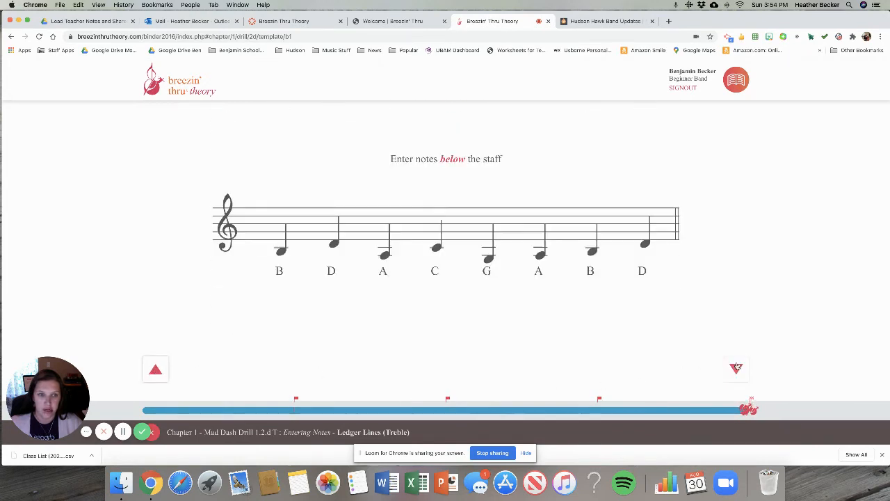
left_click(736, 367)
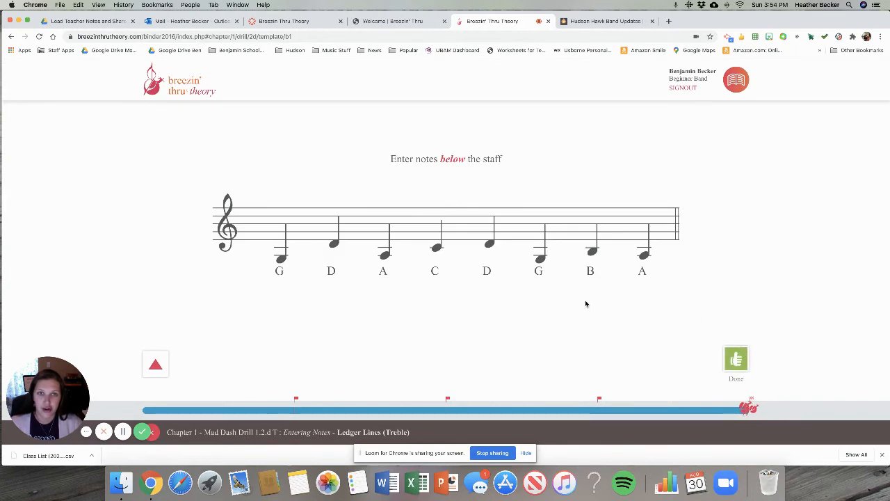
mouse_move(581, 303)
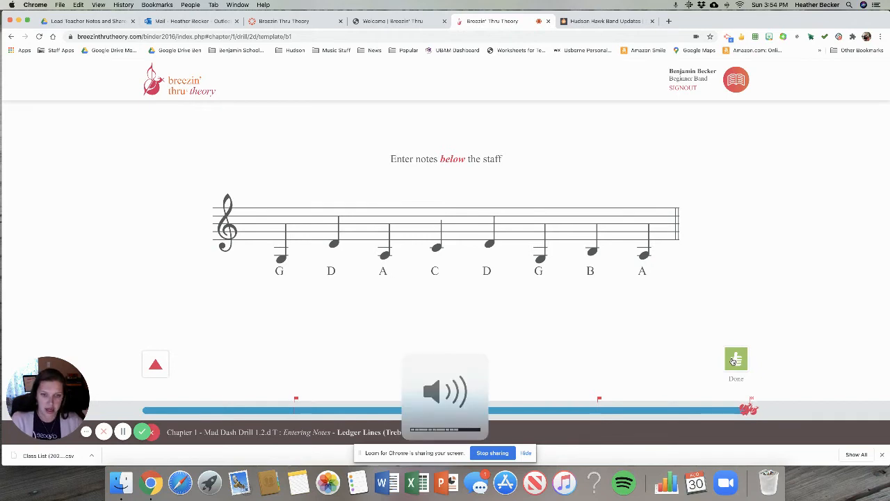
Submit the last set and the drill results for a 100% score, 32 of 32 correct
left_click(736, 358)
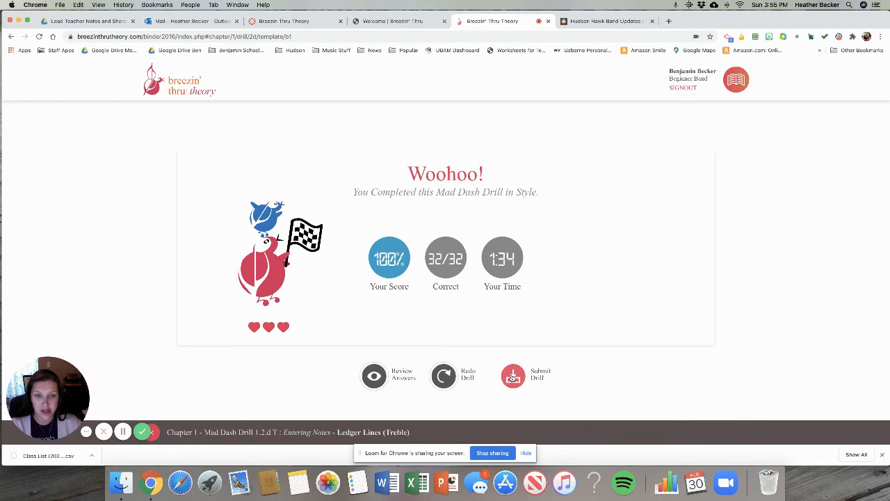
left_click(514, 376)
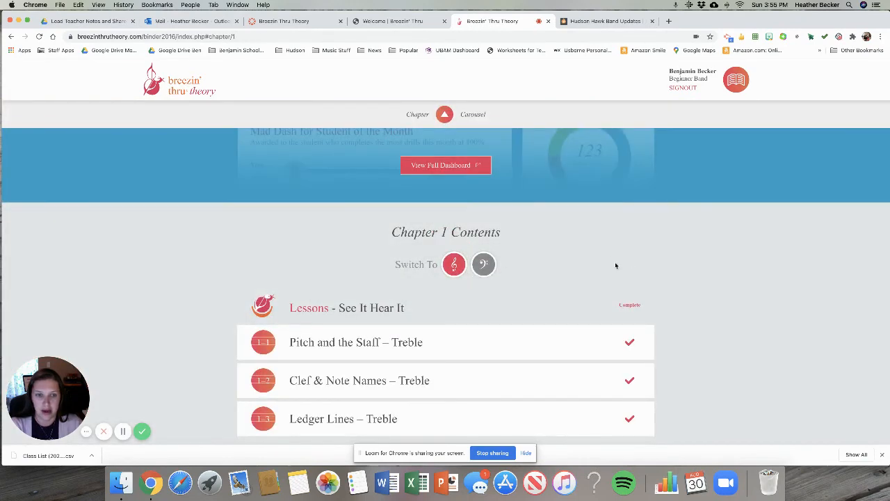
Scroll Chapter 1 Contents to confirm Ledger Lines 2d Entering Notes is checked complete
scroll("down", 3)
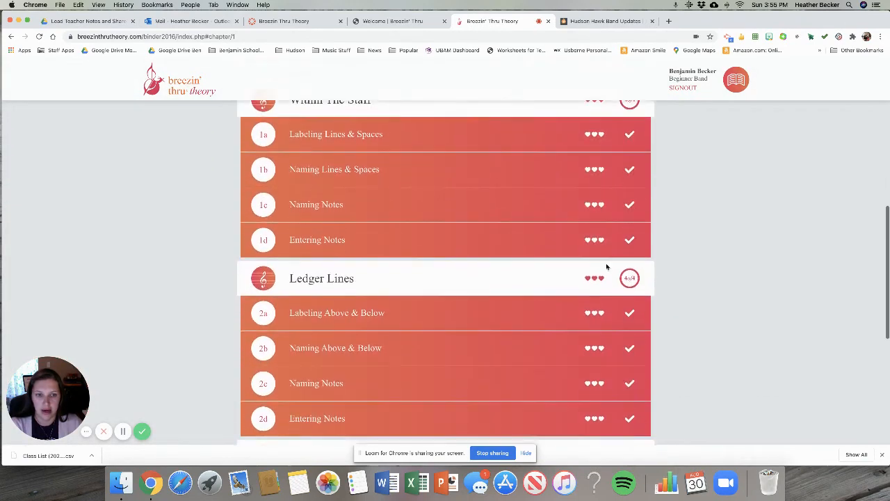
scroll("down", 3)
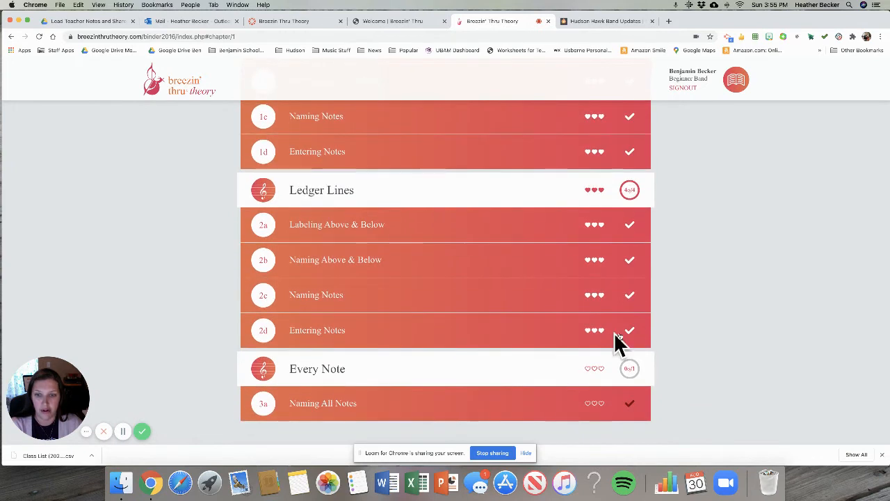
mouse_move(264, 334)
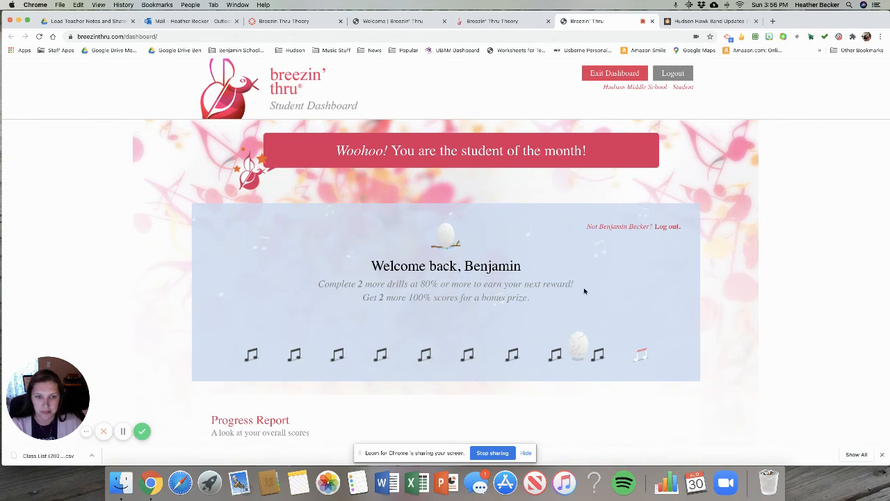
scroll("down", 3)
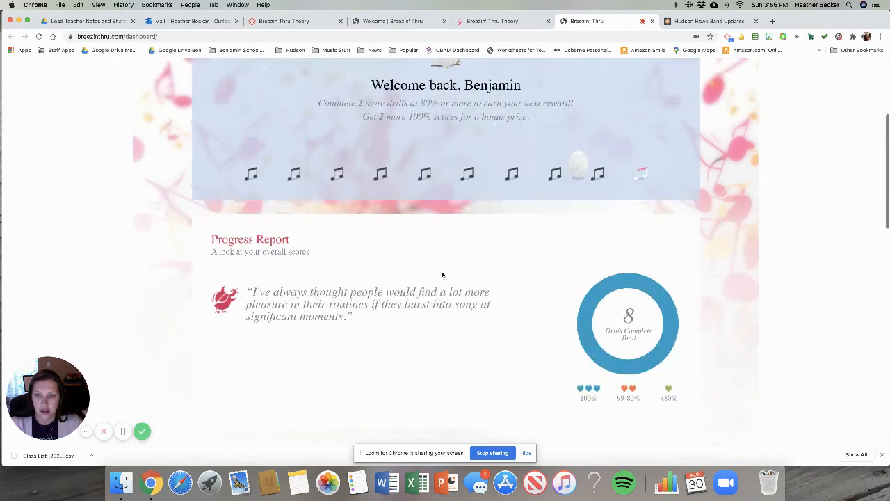
scroll("down", 3)
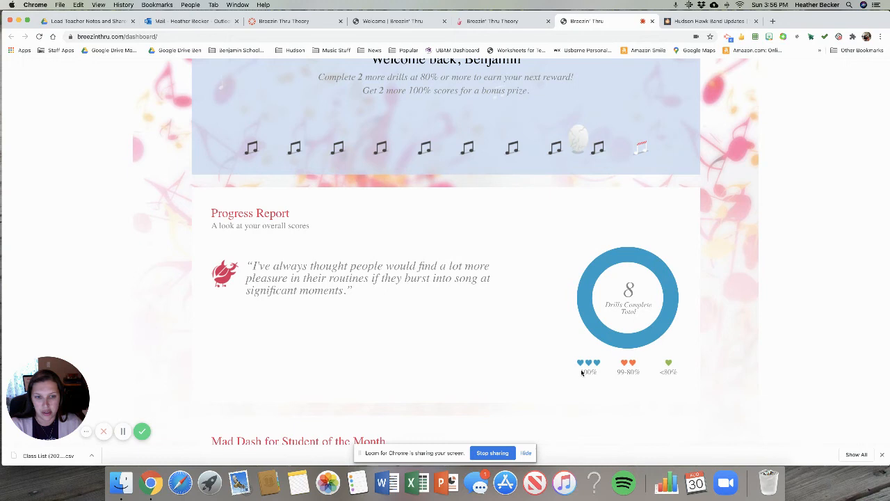
scroll("down", 3)
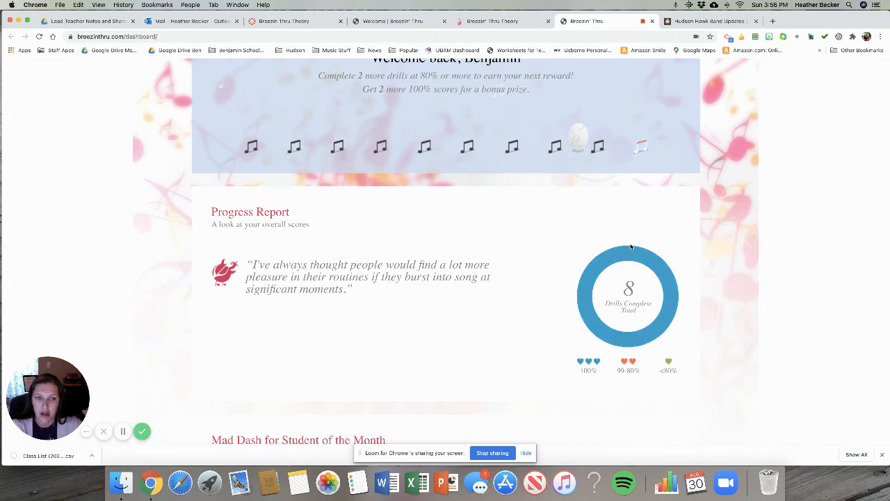
mouse_move(524, 332)
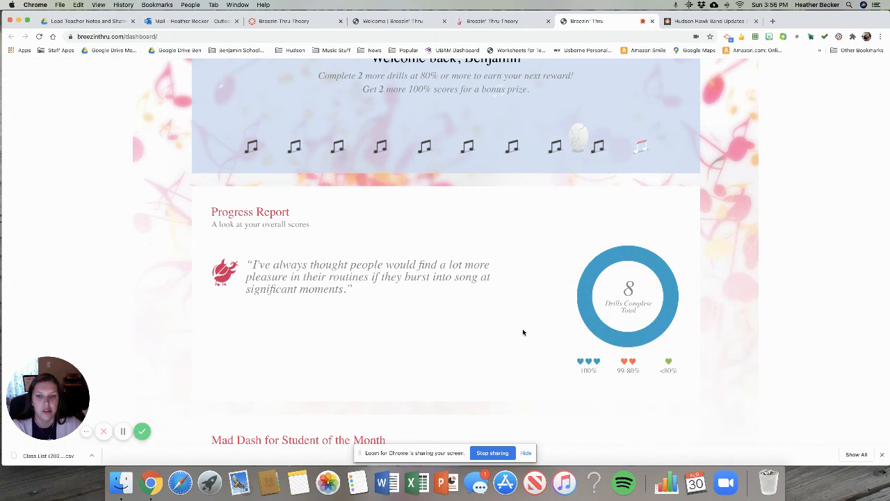
scroll("down", 3)
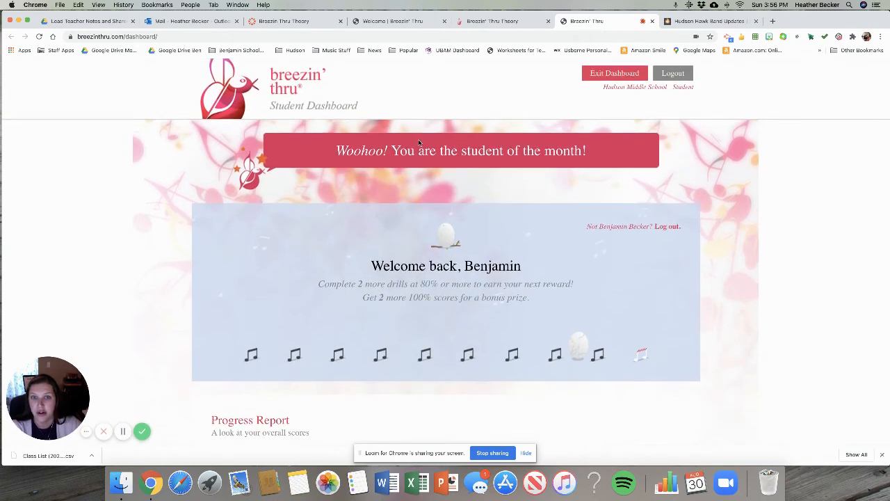
scroll("down", 3)
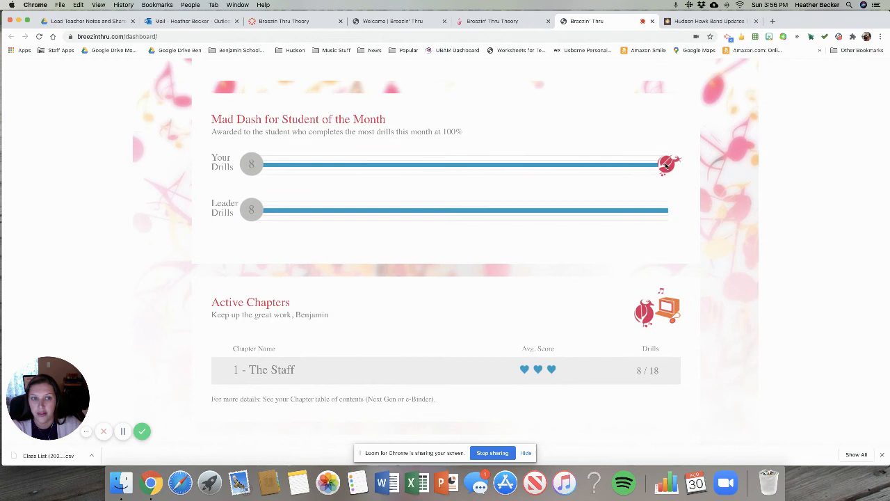
mouse_move(389, 168)
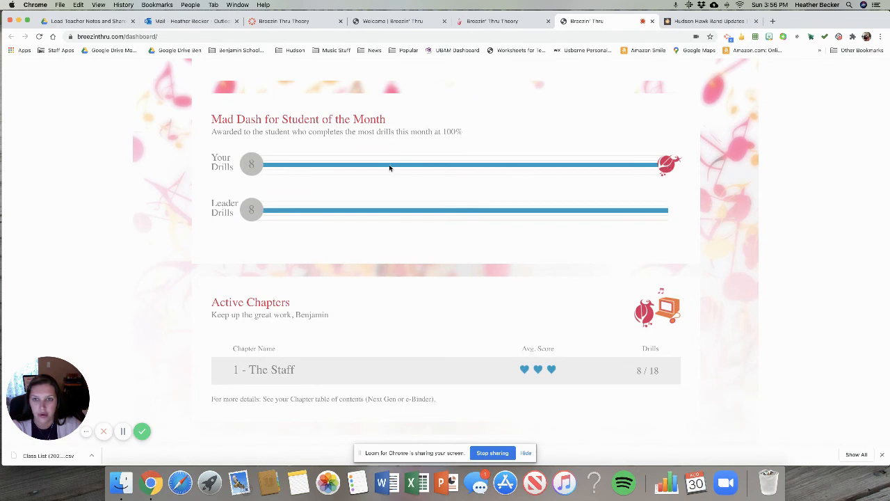
mouse_move(732, 173)
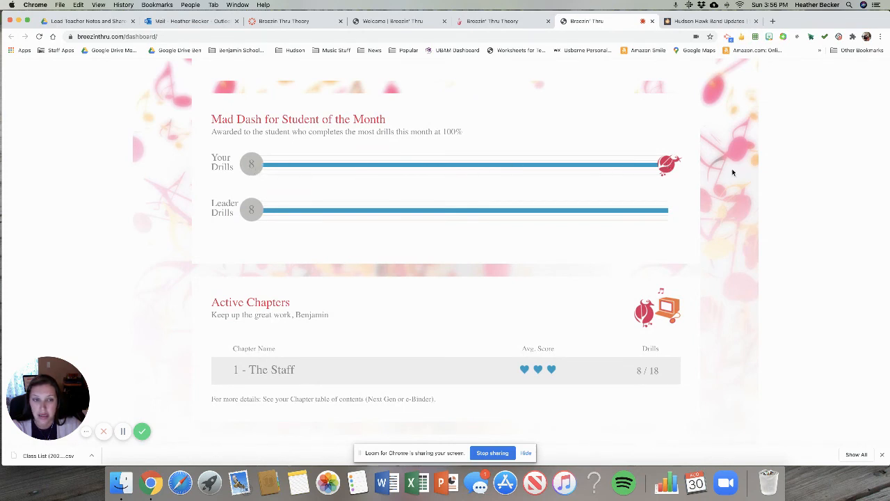
mouse_move(513, 211)
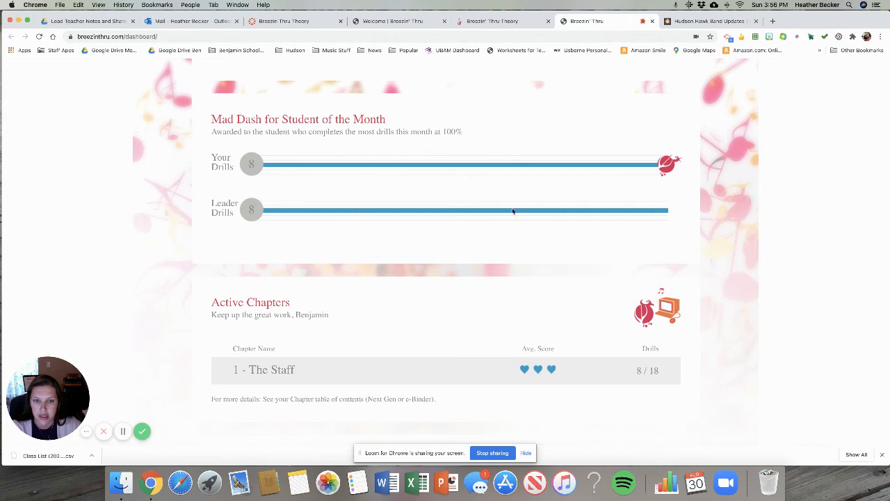
scroll("down", 3)
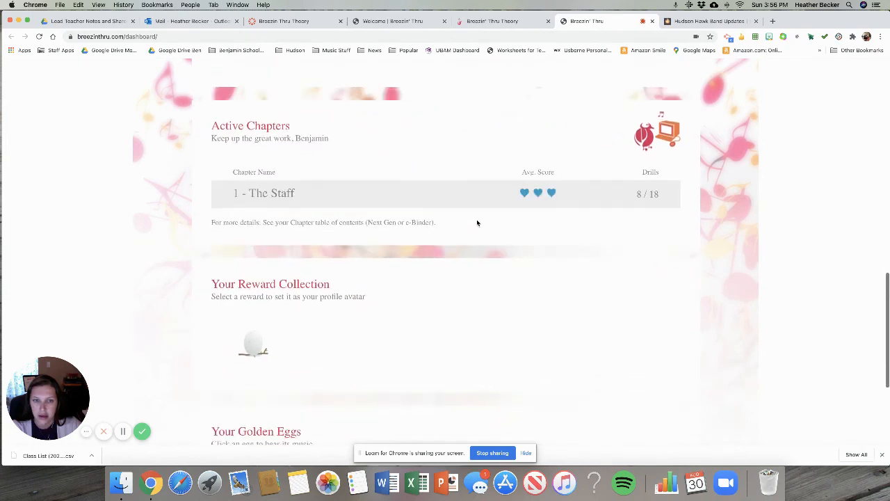
scroll("down", 3)
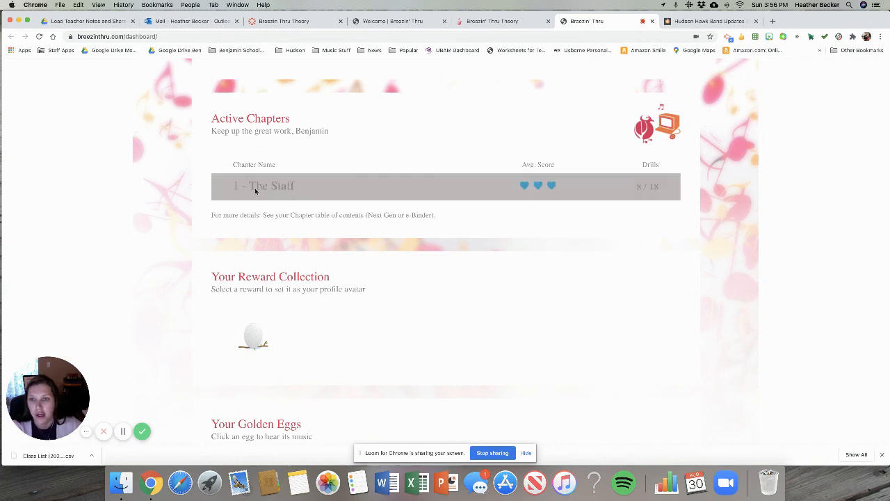
mouse_move(563, 192)
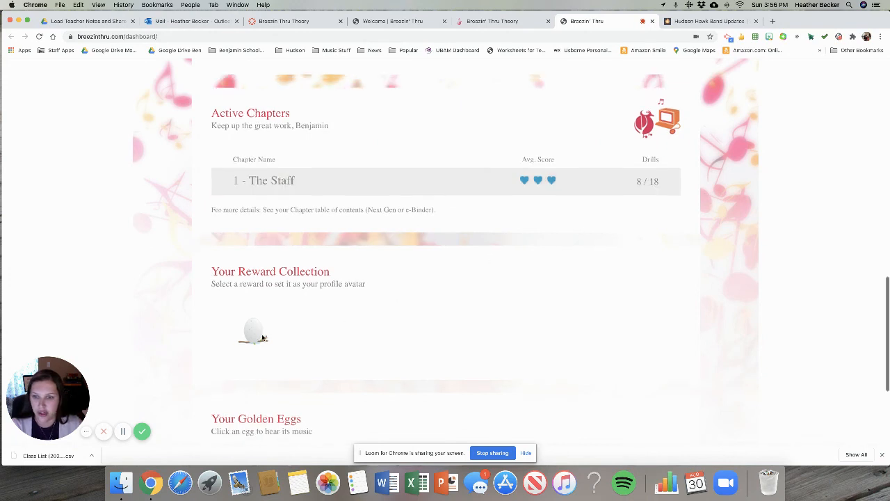
scroll("down", 3)
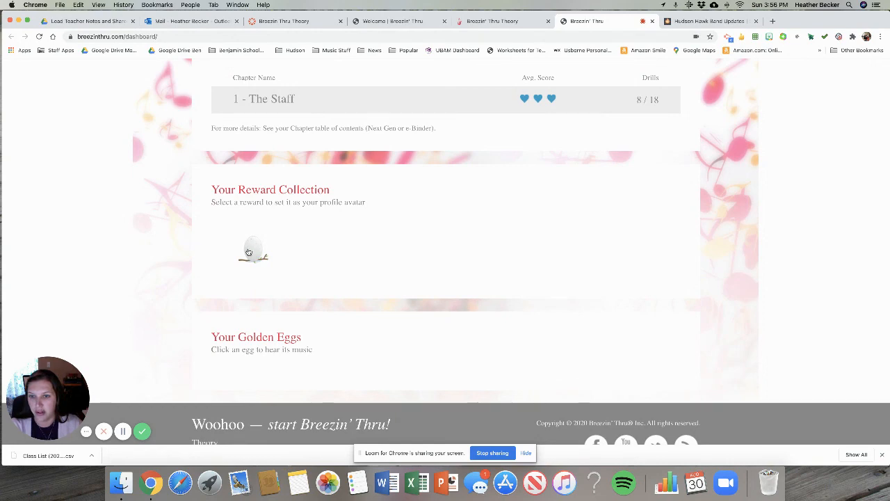
scroll("down", 3)
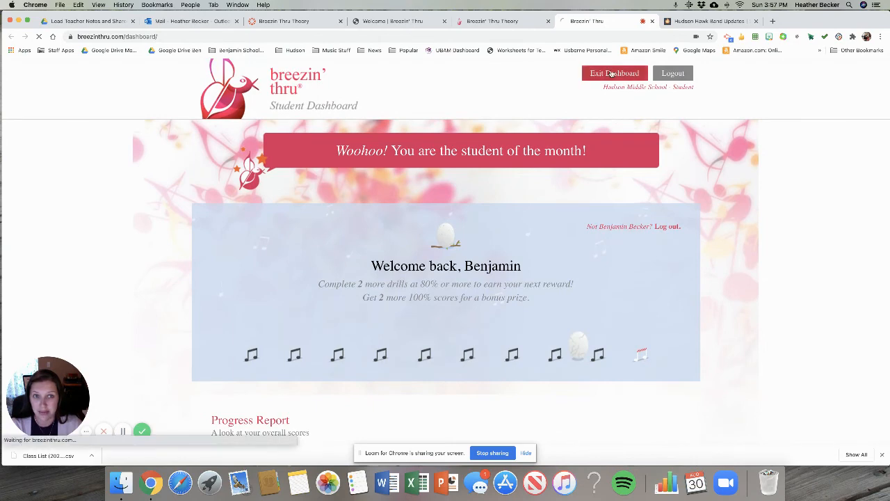
Exit the dashboard, launch the Next Gen Edition and scroll to the Chapter Index showing chapters 3–7
left_click(615, 72)
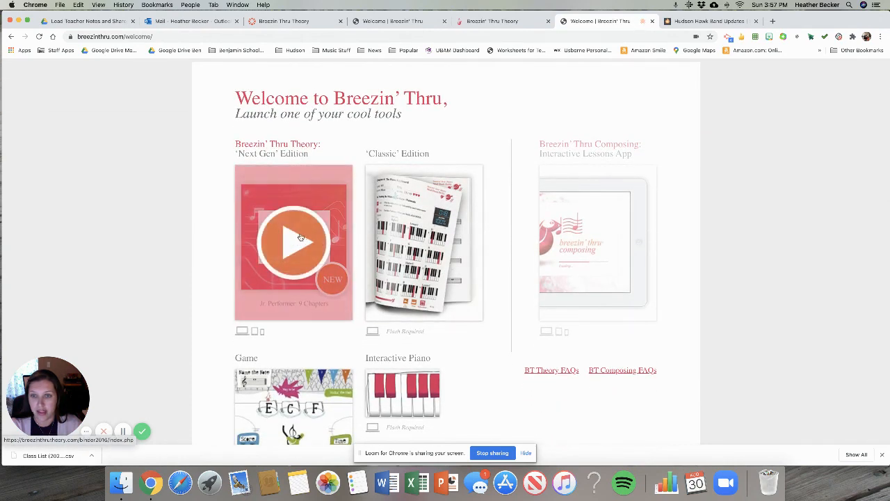
left_click(294, 242)
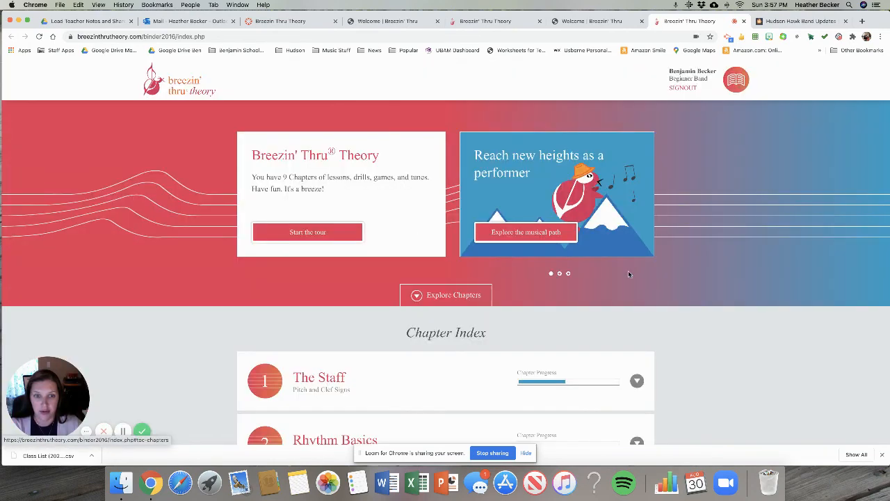
scroll("down", 3)
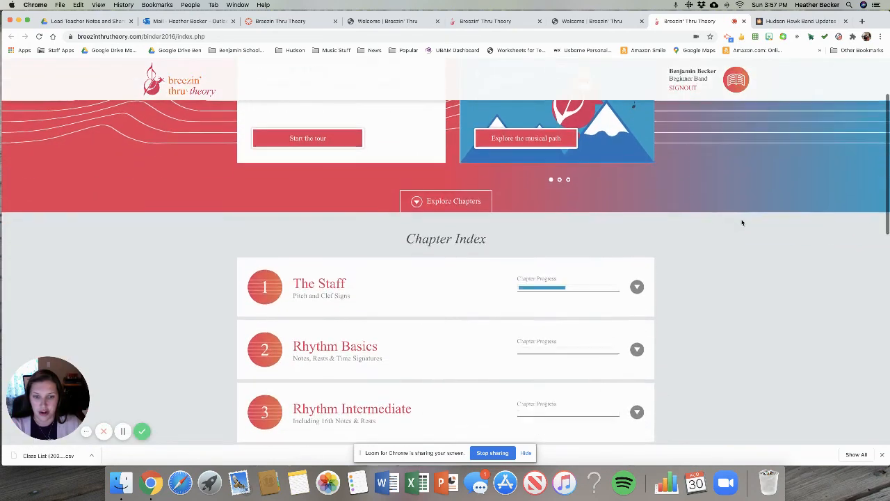
scroll("down", 3)
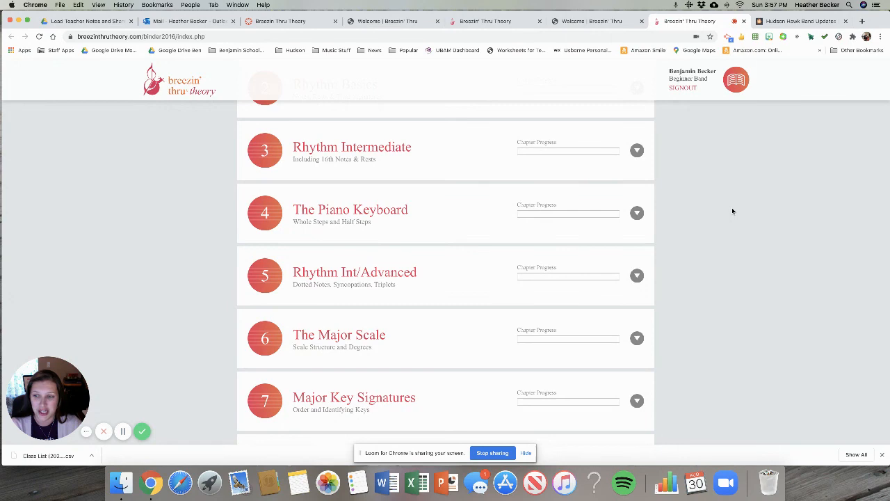
scroll("down", 3)
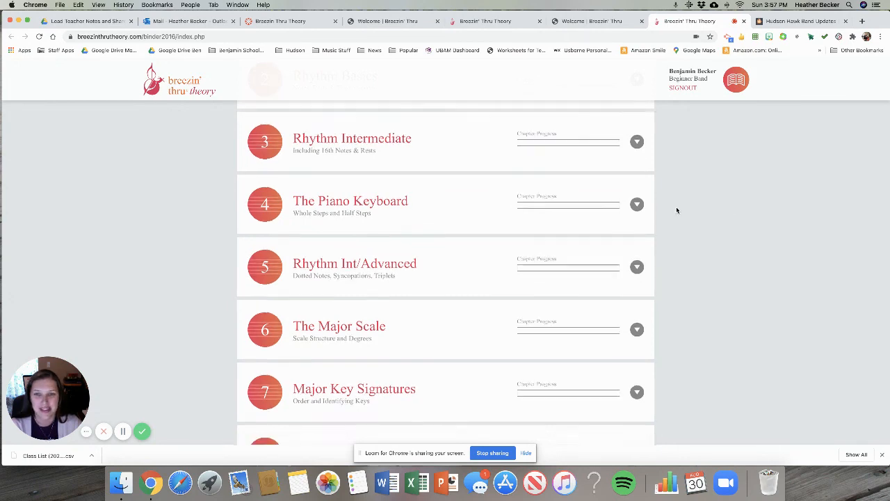